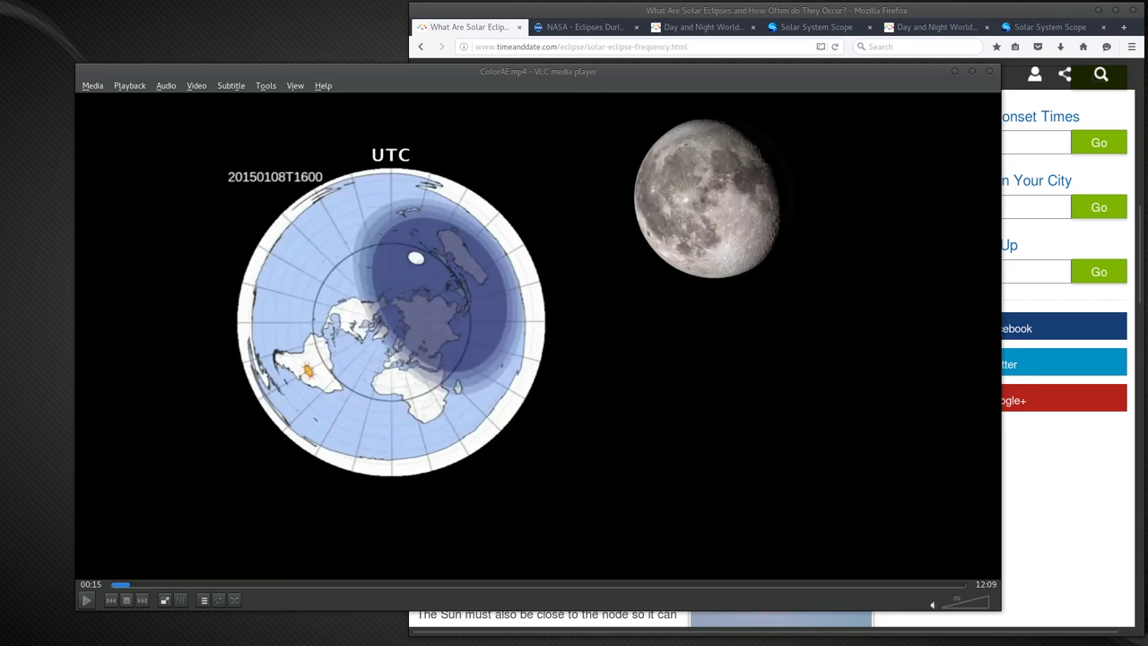
{"action": "mouse_move", "coordinate": [222, 599]}
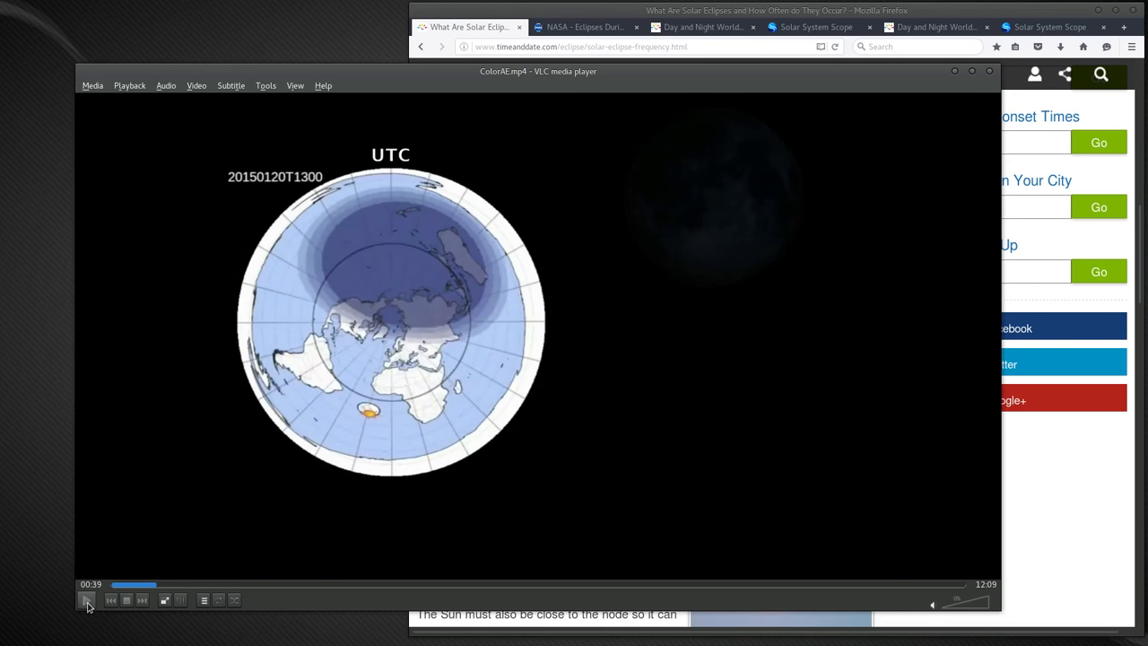
{"action": "mouse_move", "coordinate": [86, 599]}
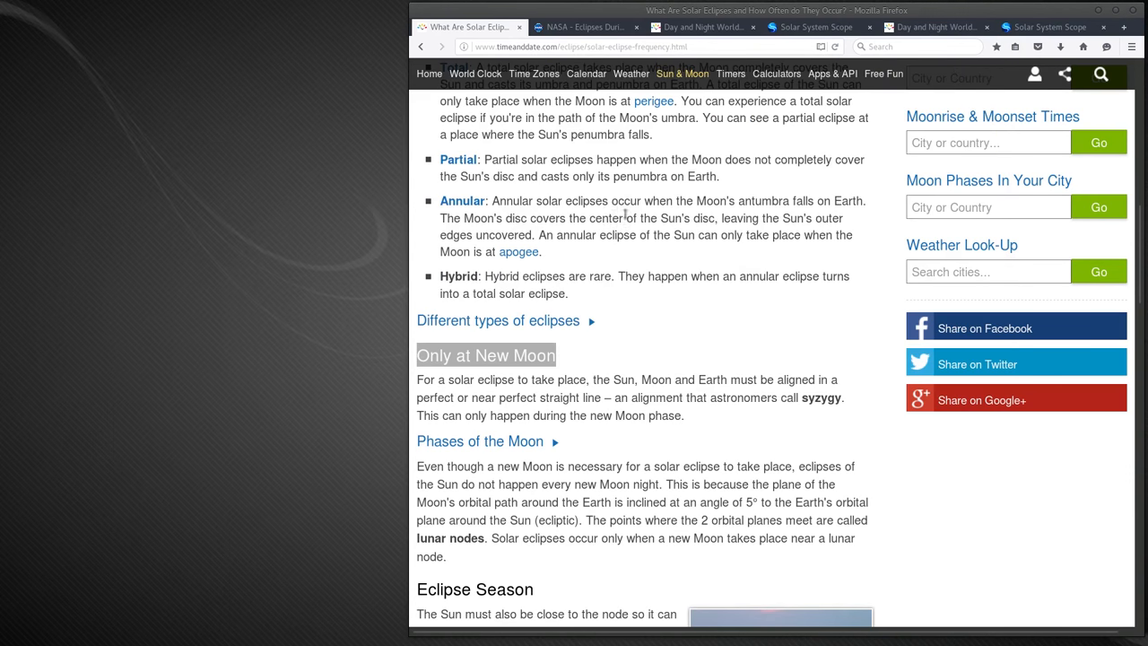
{"action": "left_click", "coordinate": [583, 27]}
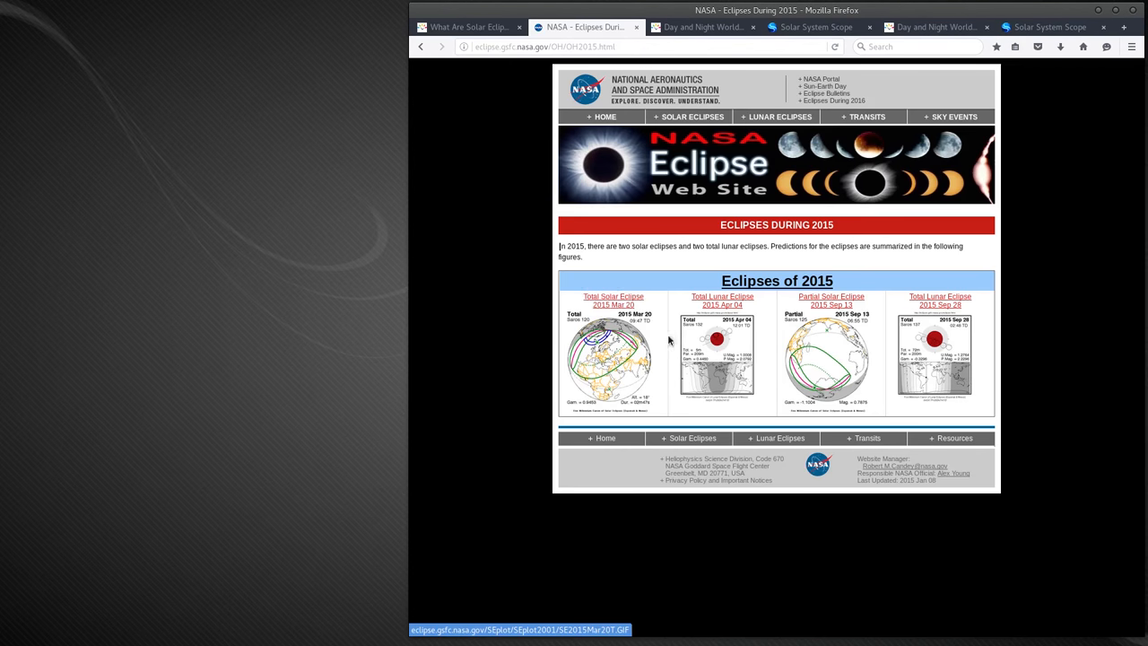
{"action": "mouse_move", "coordinate": [624, 375]}
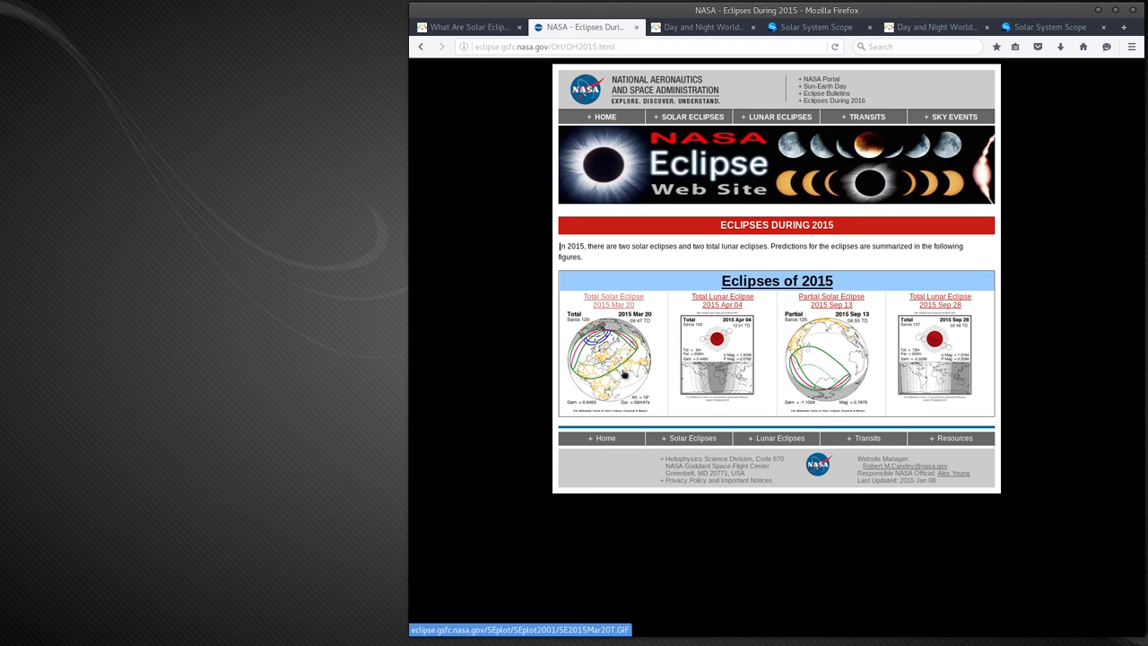
{"action": "mouse_move", "coordinate": [703, 384]}
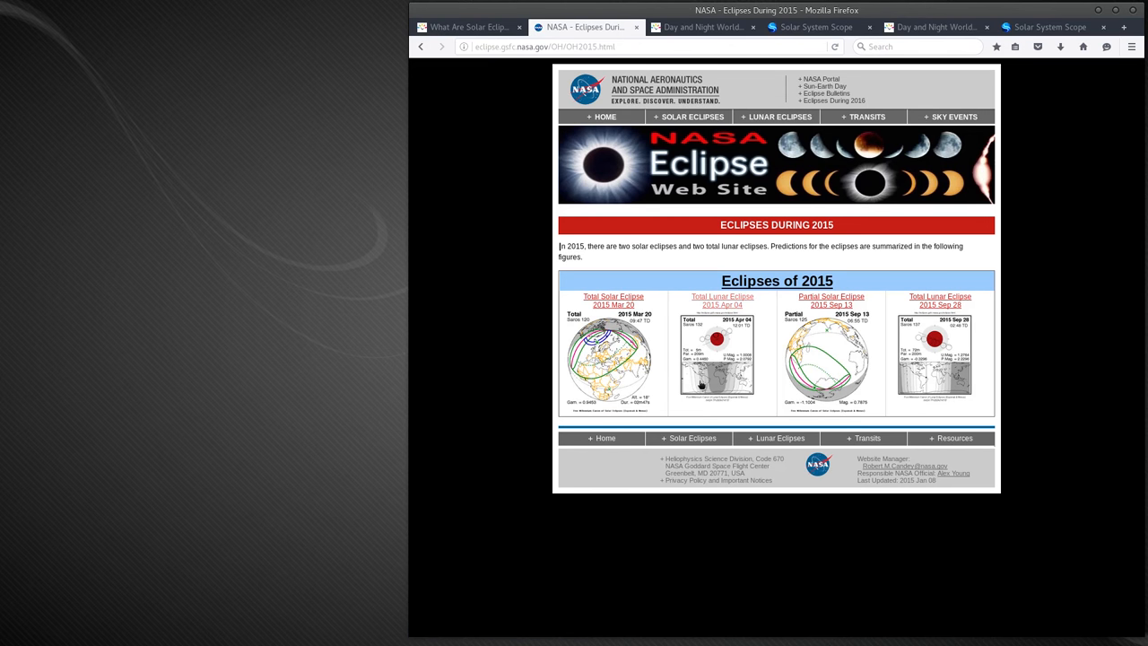
{"action": "mouse_move", "coordinate": [614, 301]}
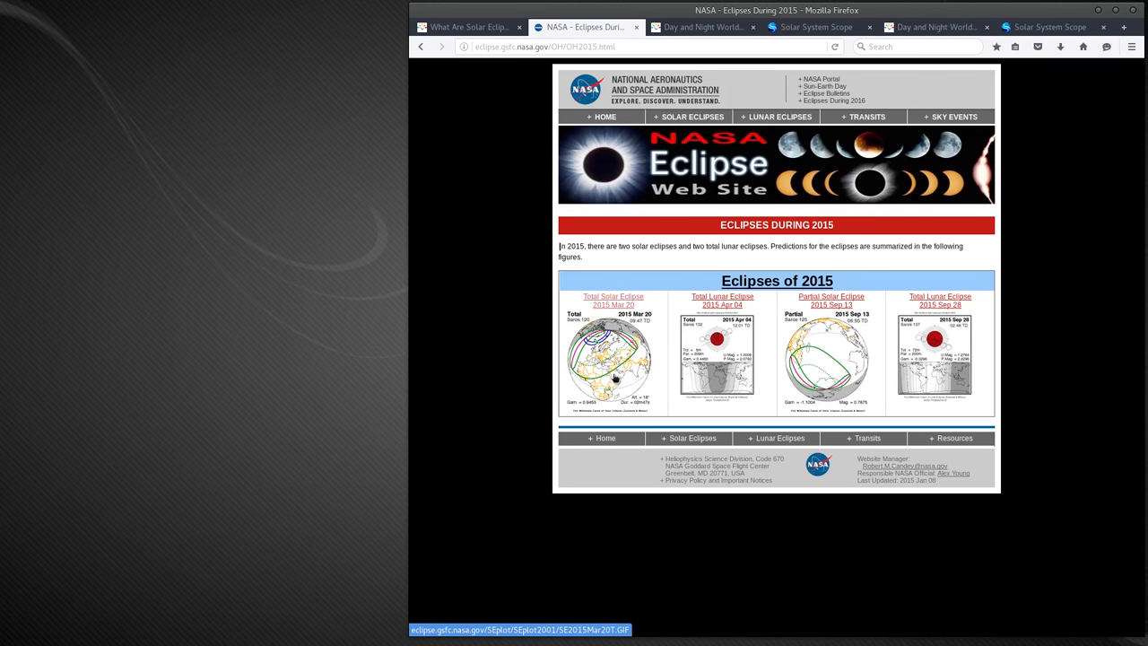
{"action": "mouse_move", "coordinate": [829, 359]}
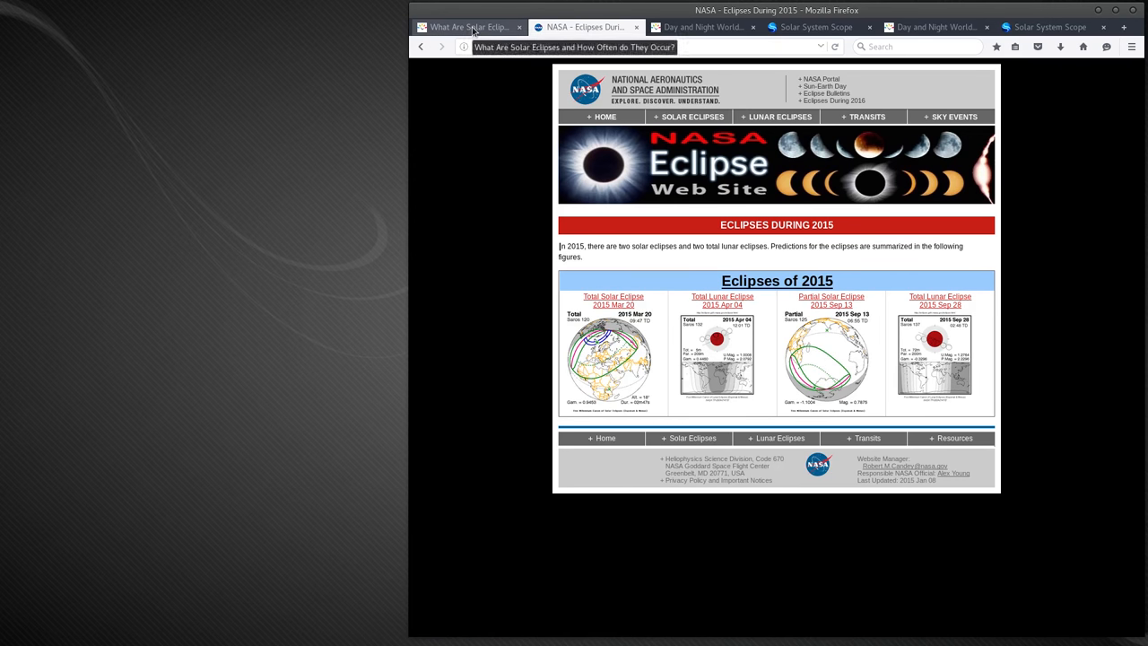
{"action": "left_click", "coordinate": [466, 27]}
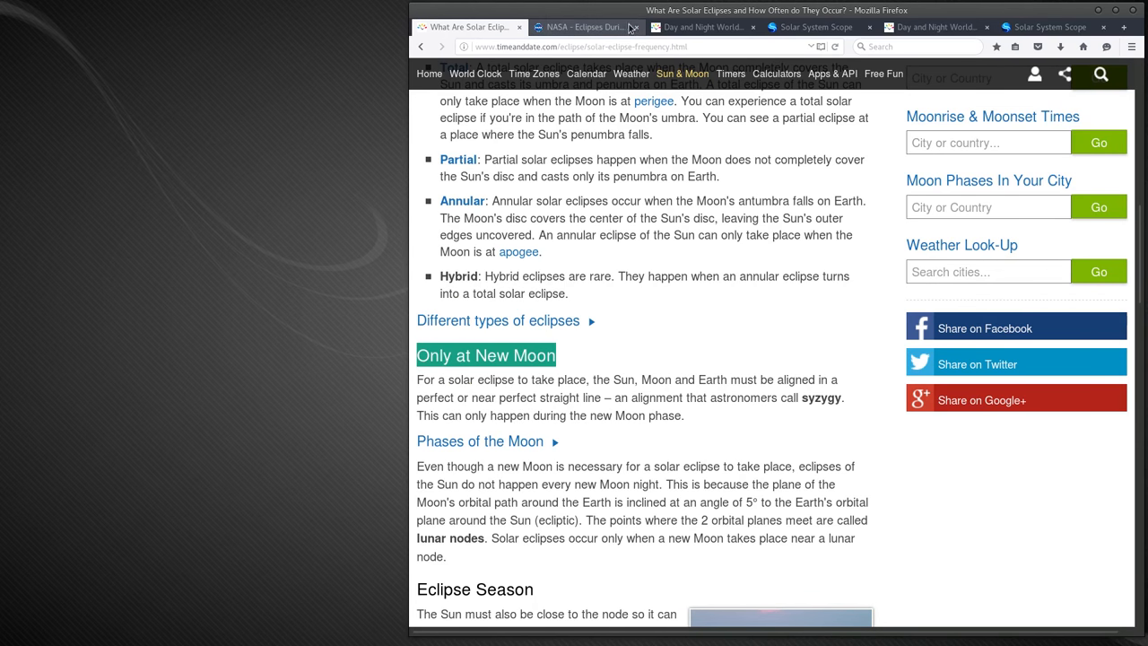
Step: Play the eclipse animation forward and pause it near the March 2015 eclipse around 02:36
{"action": "left_click", "coordinate": [583, 27]}
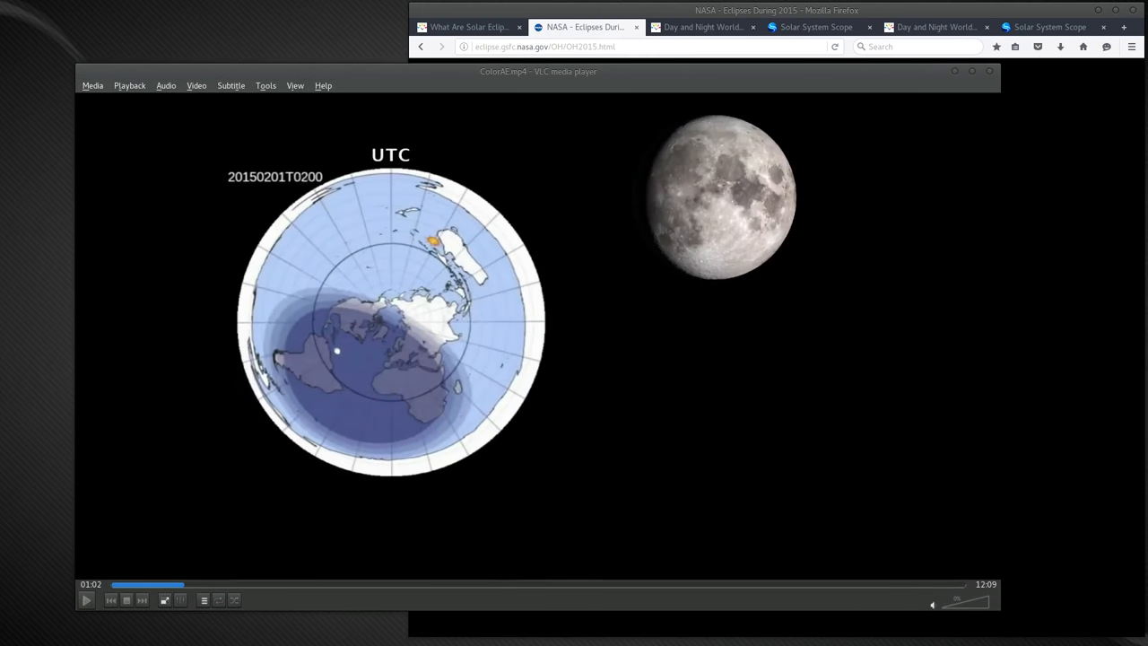
{"action": "left_click", "coordinate": [86, 599]}
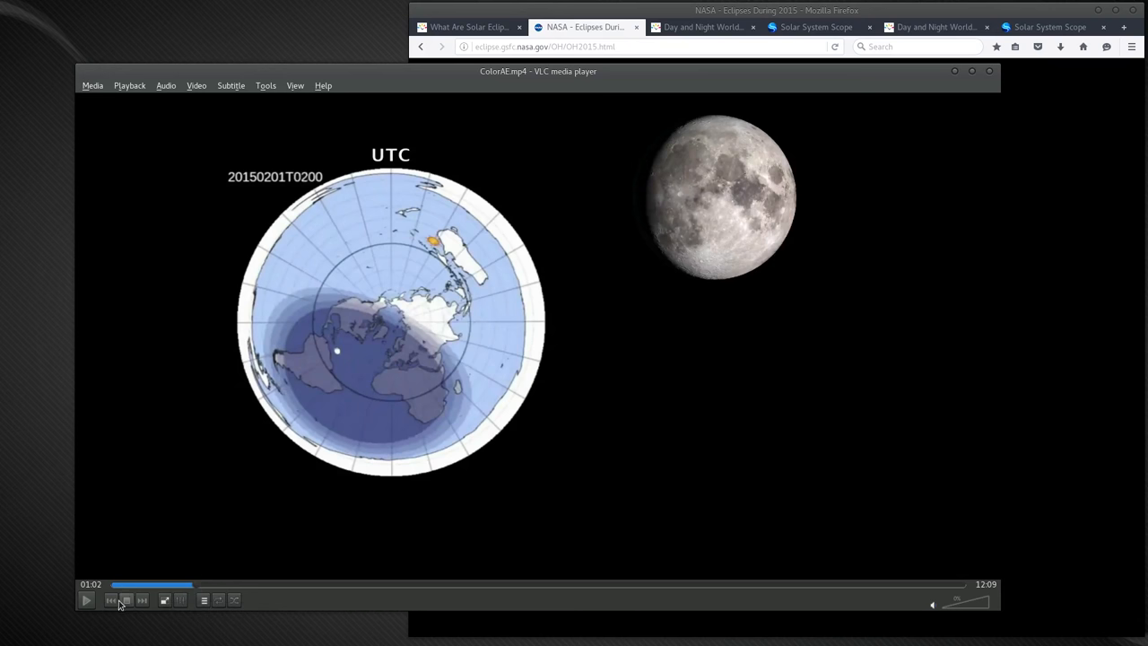
{"action": "left_click", "coordinate": [86, 599]}
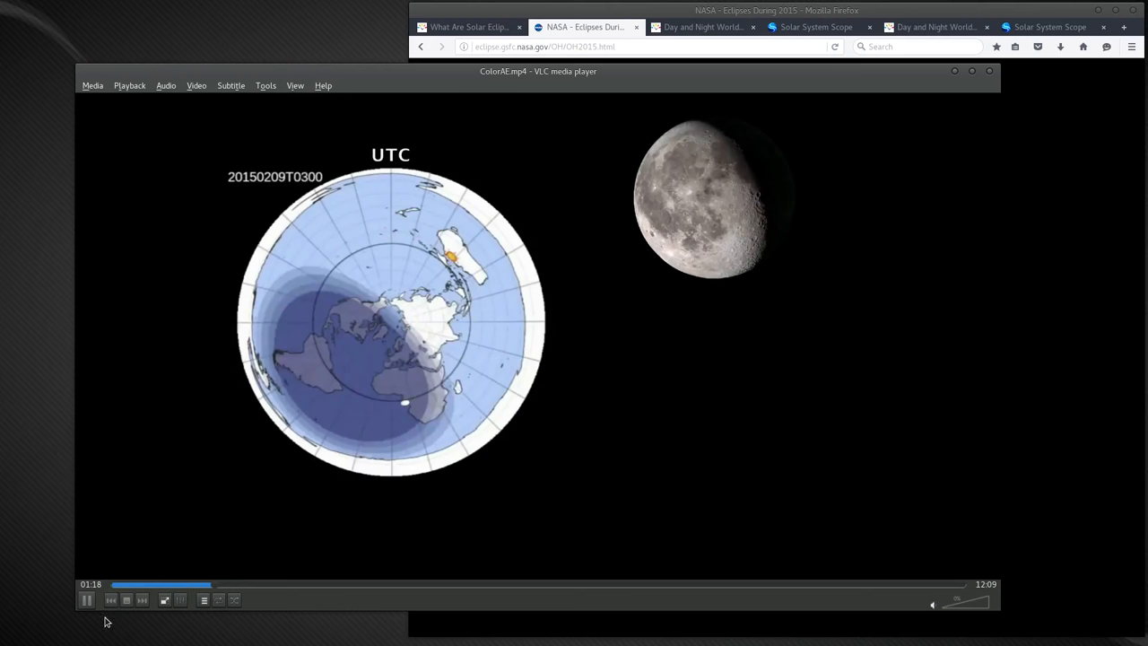
{"action": "mouse_move", "coordinate": [92, 613]}
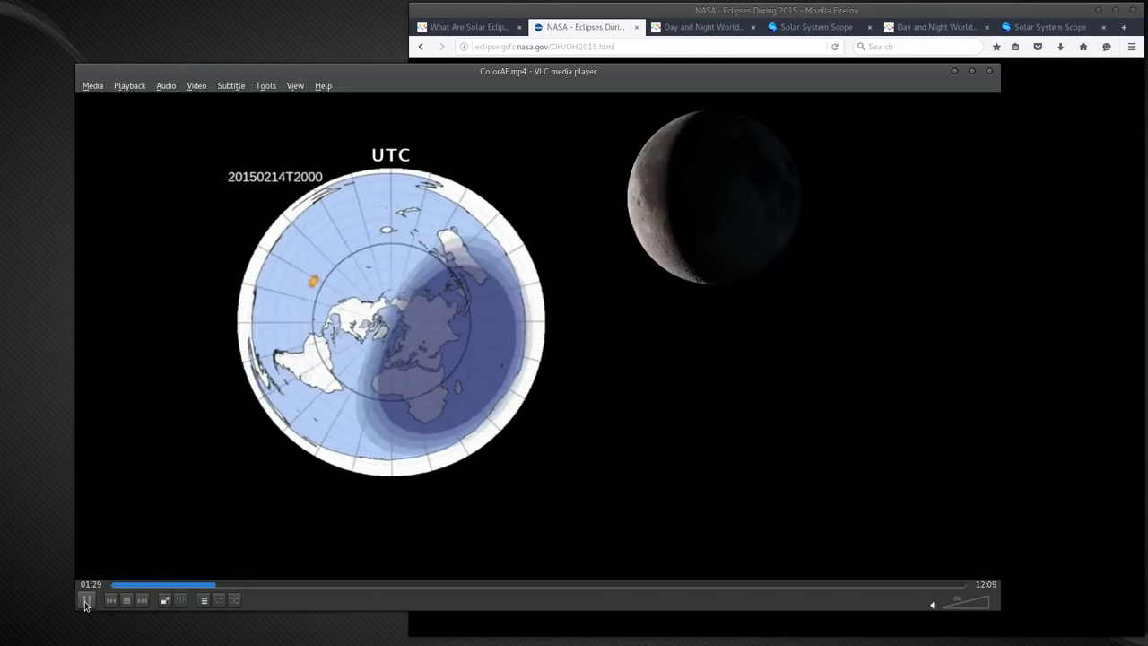
{"action": "left_click", "coordinate": [86, 599]}
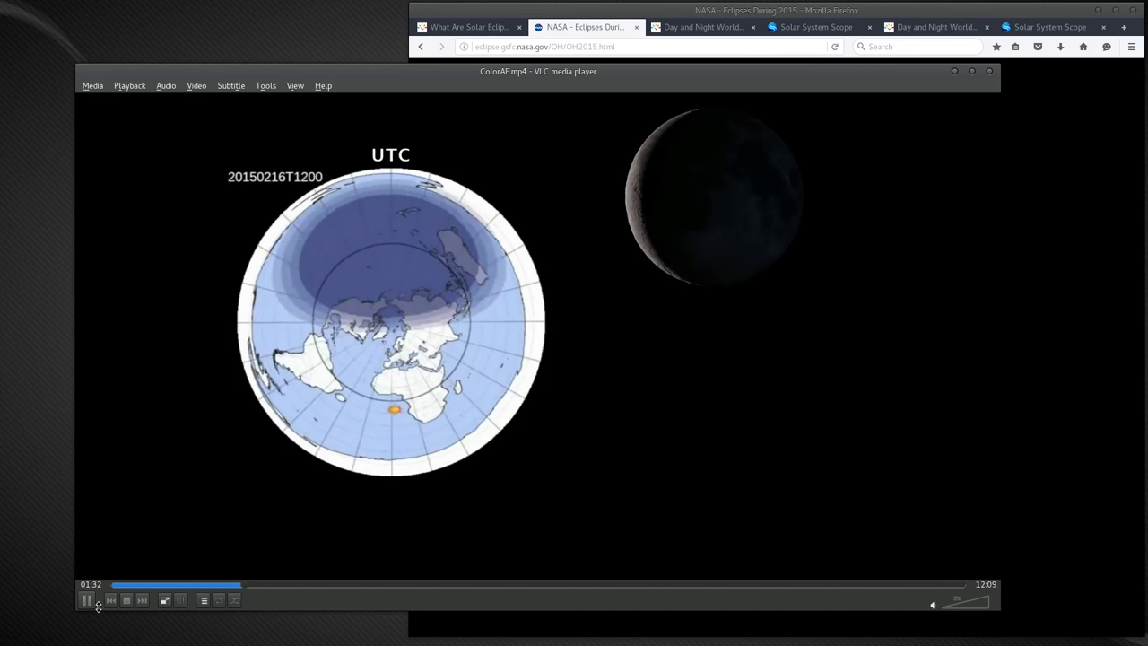
{"action": "left_click", "coordinate": [276, 585]}
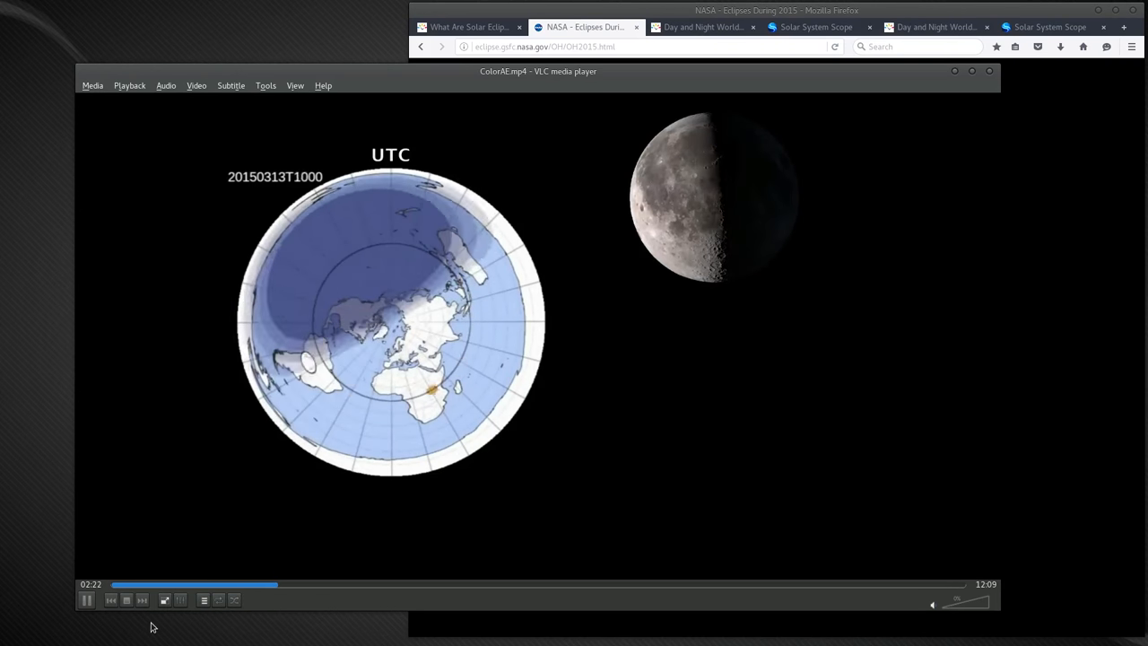
{"action": "mouse_move", "coordinate": [86, 599]}
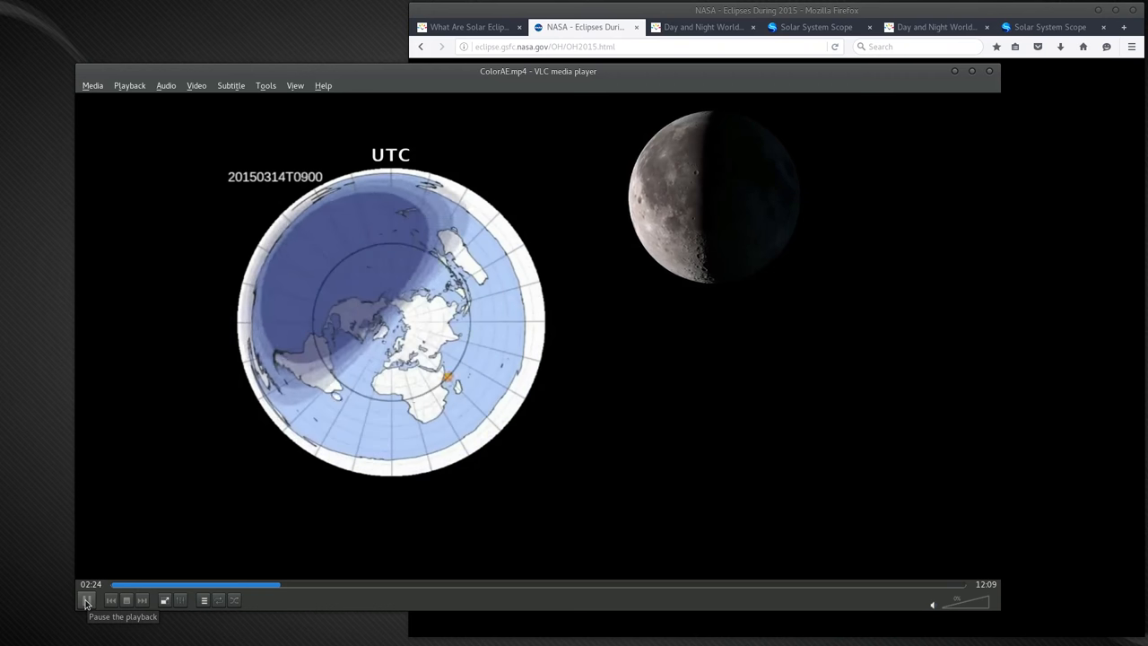
{"action": "left_click", "coordinate": [86, 599]}
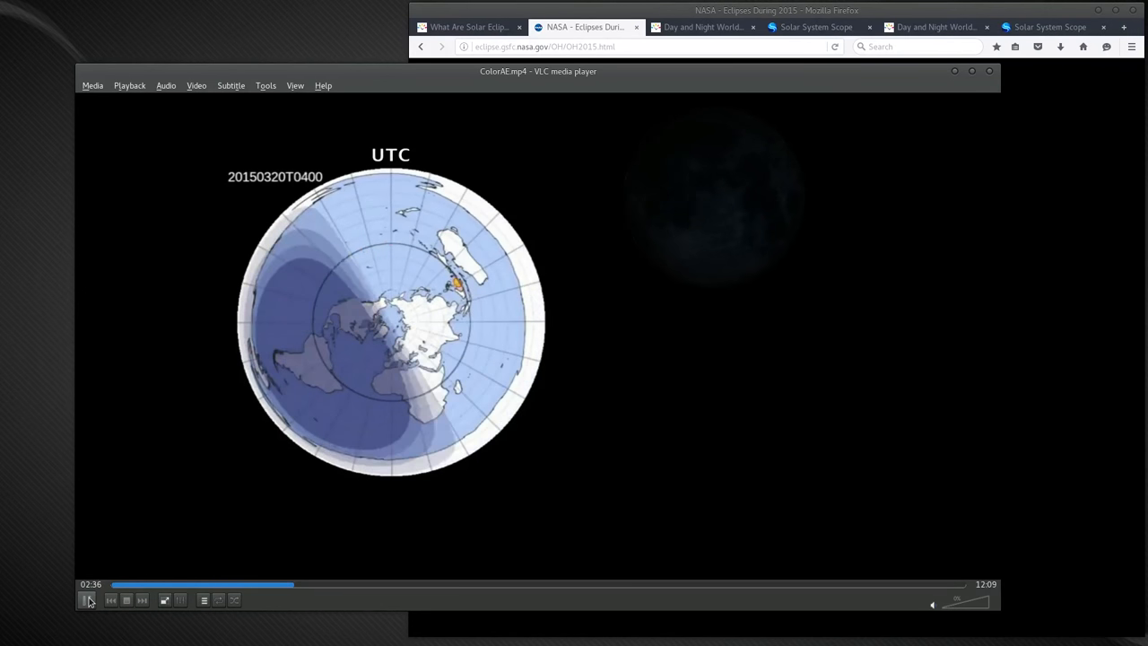
Step: Step the animation frame by frame through the 20150320 eclipse frames
{"action": "left_click", "coordinate": [88, 599]}
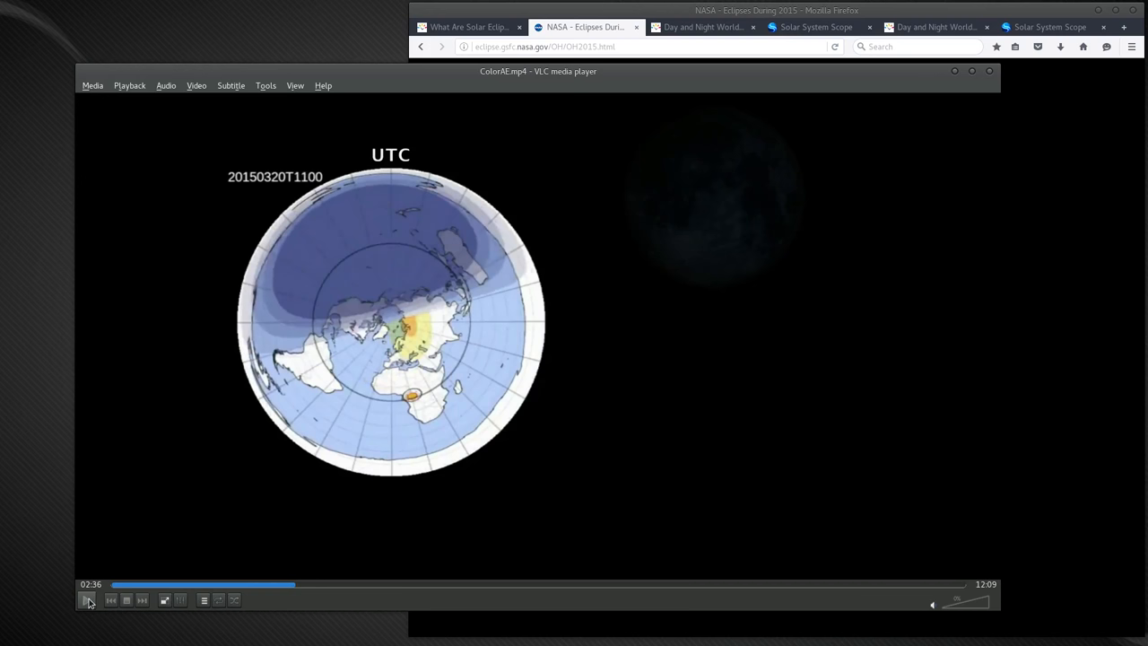
{"action": "left_click", "coordinate": [86, 599]}
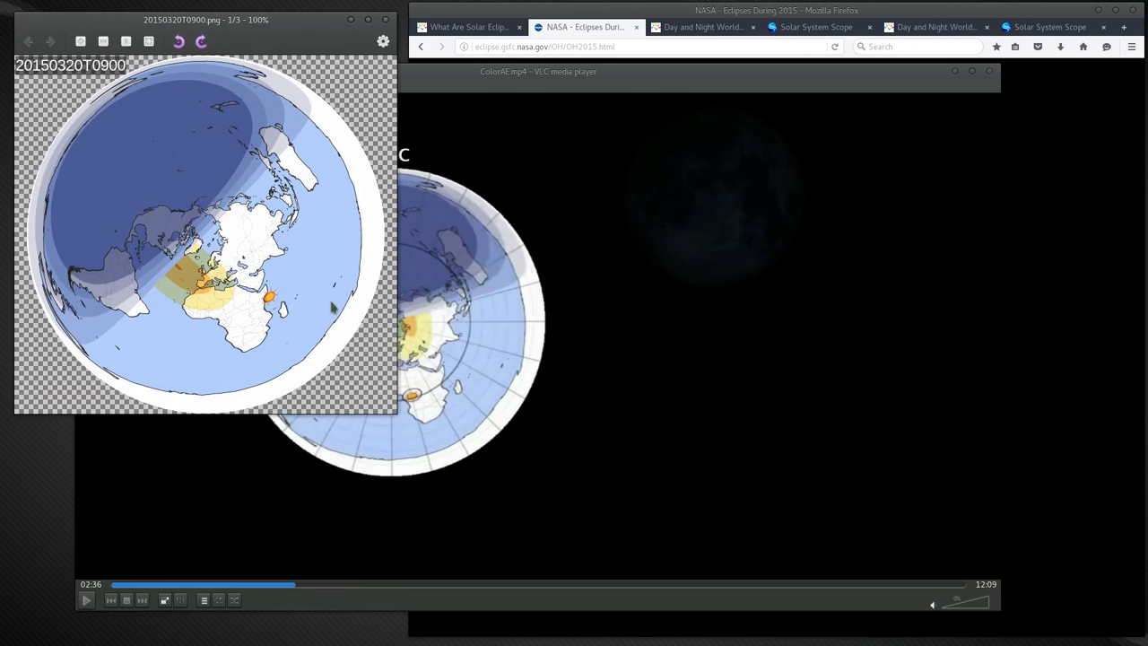
Step: Move the 20150320T1000 eclipse globe image rightward over the paused VLC window
{"action": "left_click_drag", "start_coordinate": [205, 18], "coordinate": [309, 79]}
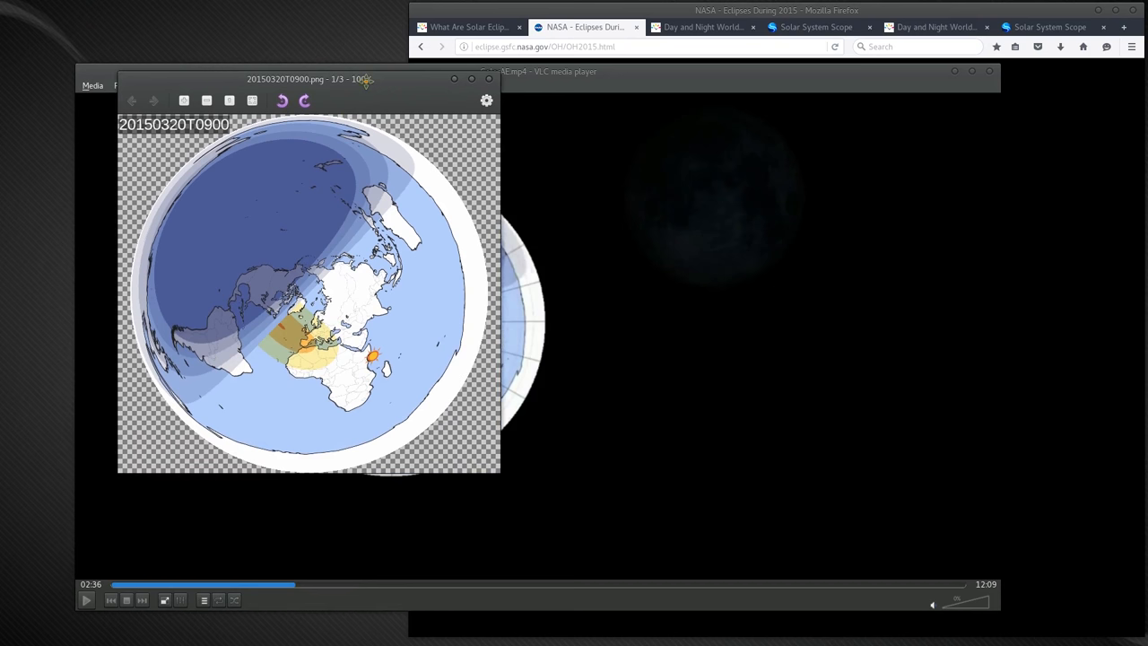
{"action": "left_click_drag", "start_coordinate": [308, 79], "coordinate": [376, 118]}
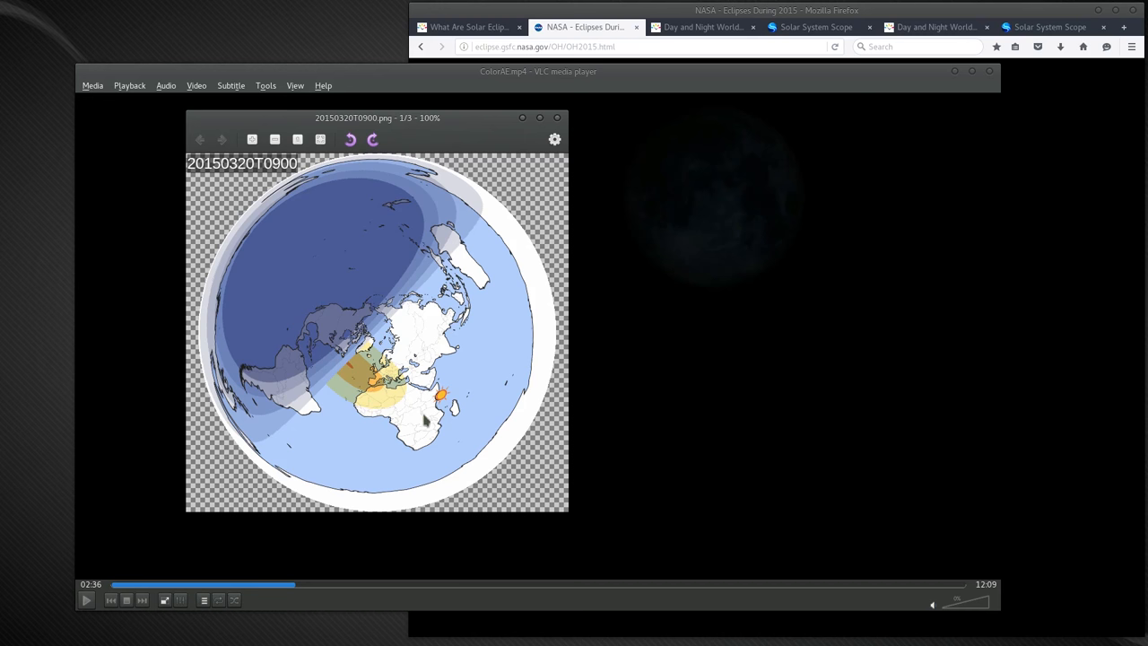
{"action": "mouse_move", "coordinate": [425, 421]}
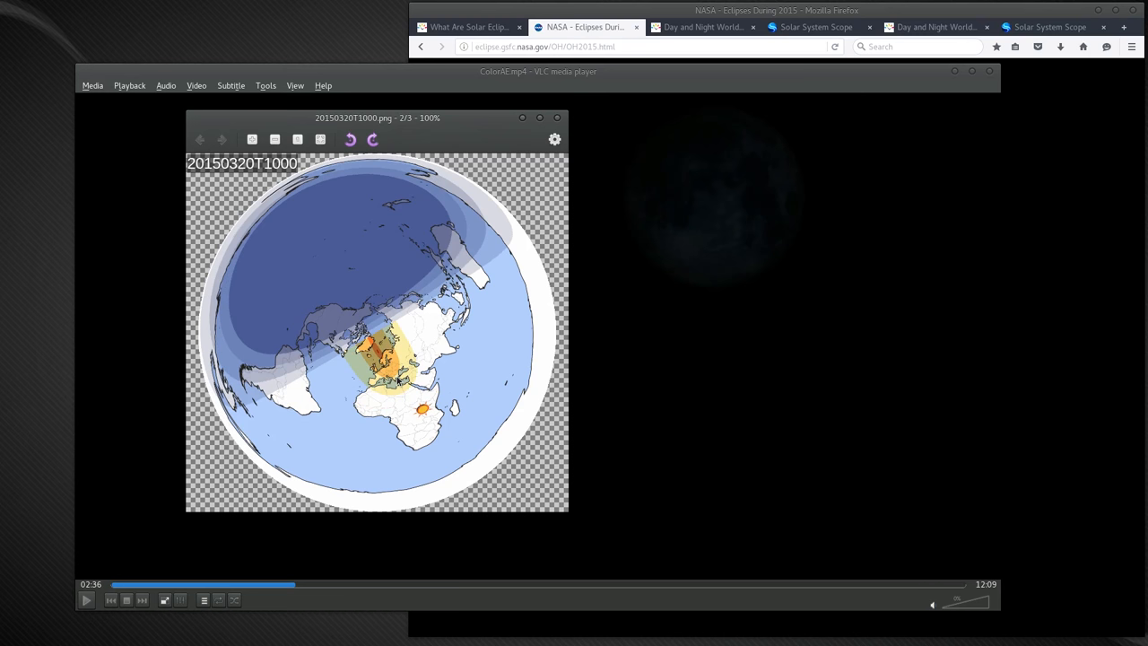
{"action": "mouse_move", "coordinate": [409, 403]}
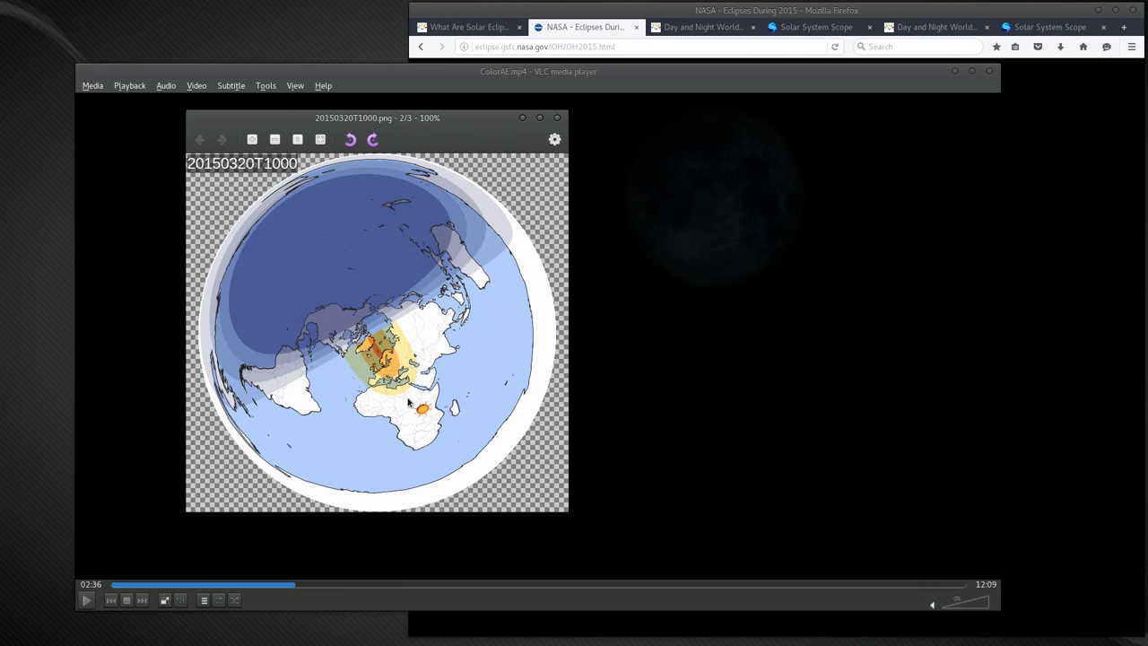
{"action": "mouse_move", "coordinate": [423, 413]}
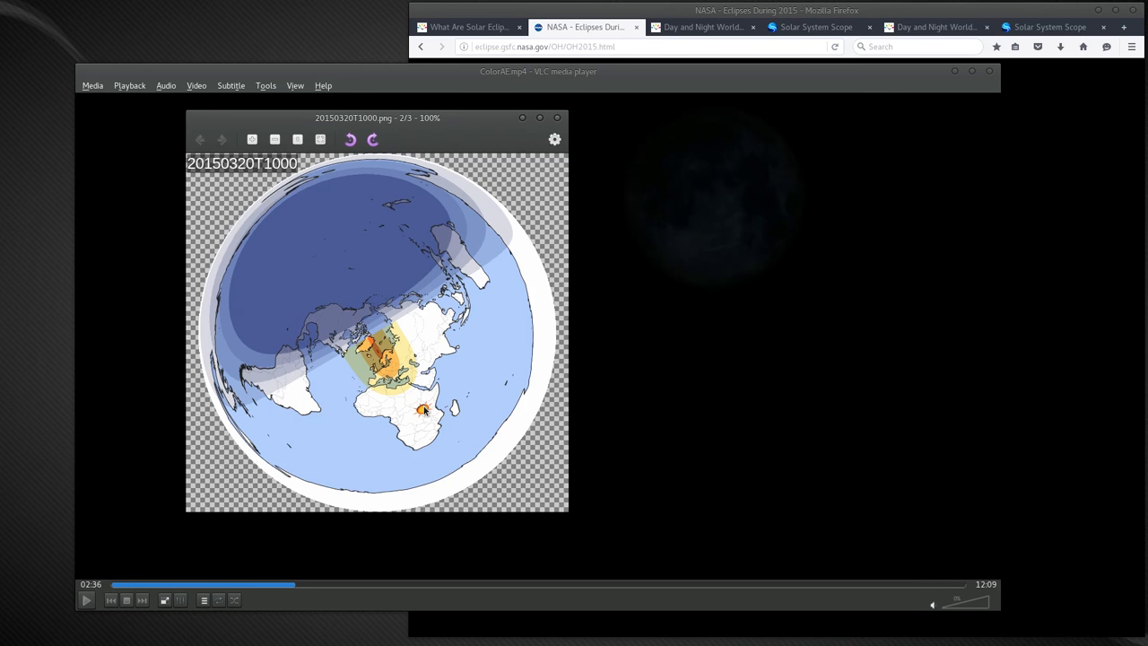
{"action": "mouse_move", "coordinate": [373, 422]}
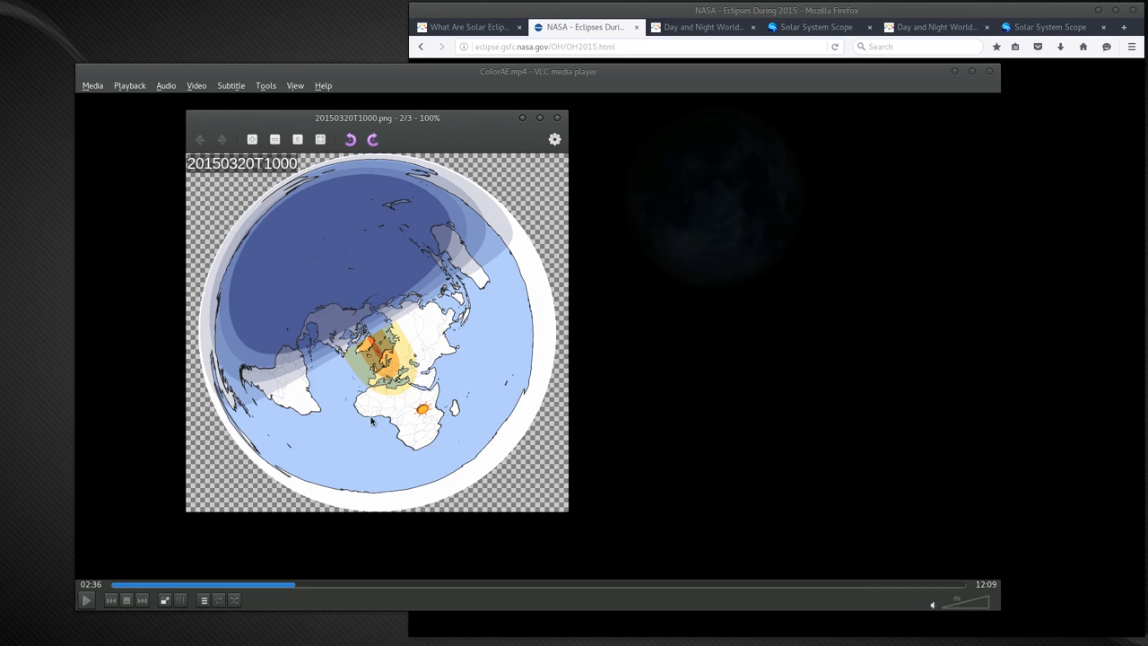
{"action": "mouse_move", "coordinate": [373, 386]}
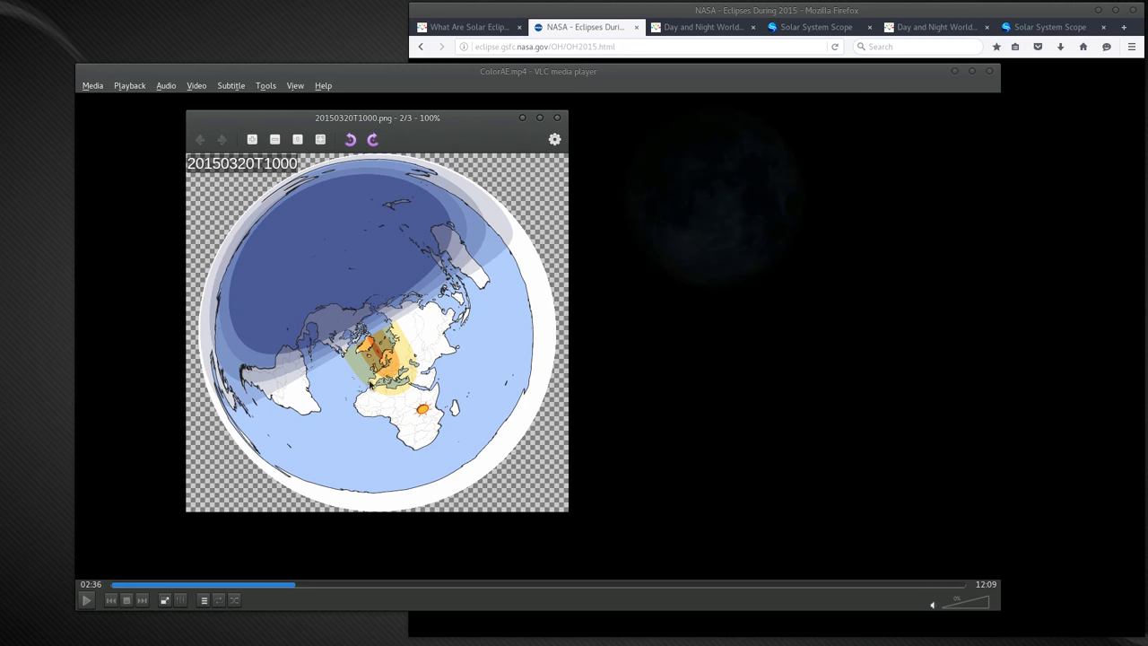
{"action": "mouse_move", "coordinate": [394, 420]}
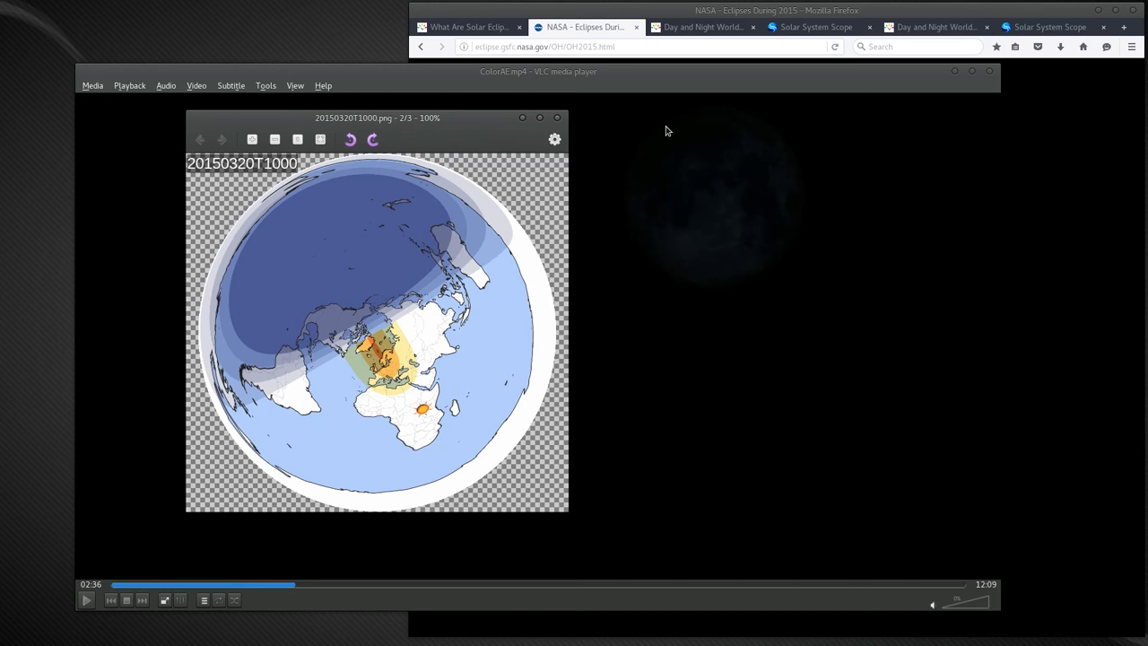
{"action": "mouse_move", "coordinate": [957, 76]}
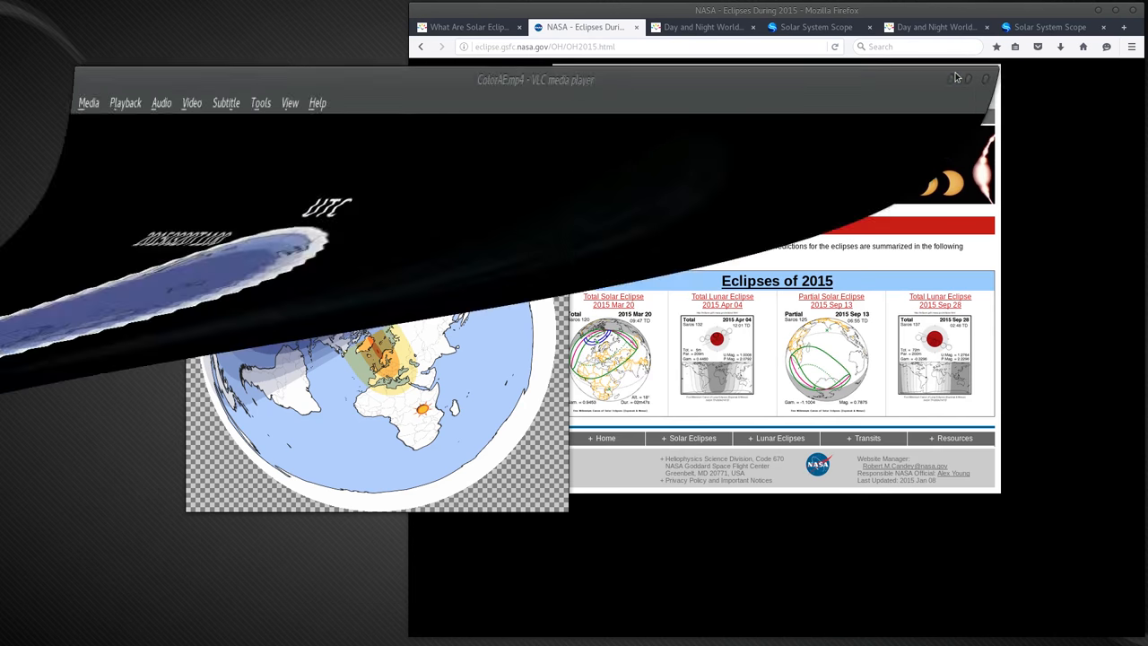
Step: View timeanddate's Day and Night World Map for 20 March 2015 10:00 UTC, then go to Solar System Scope
{"action": "left_click", "coordinate": [987, 79]}
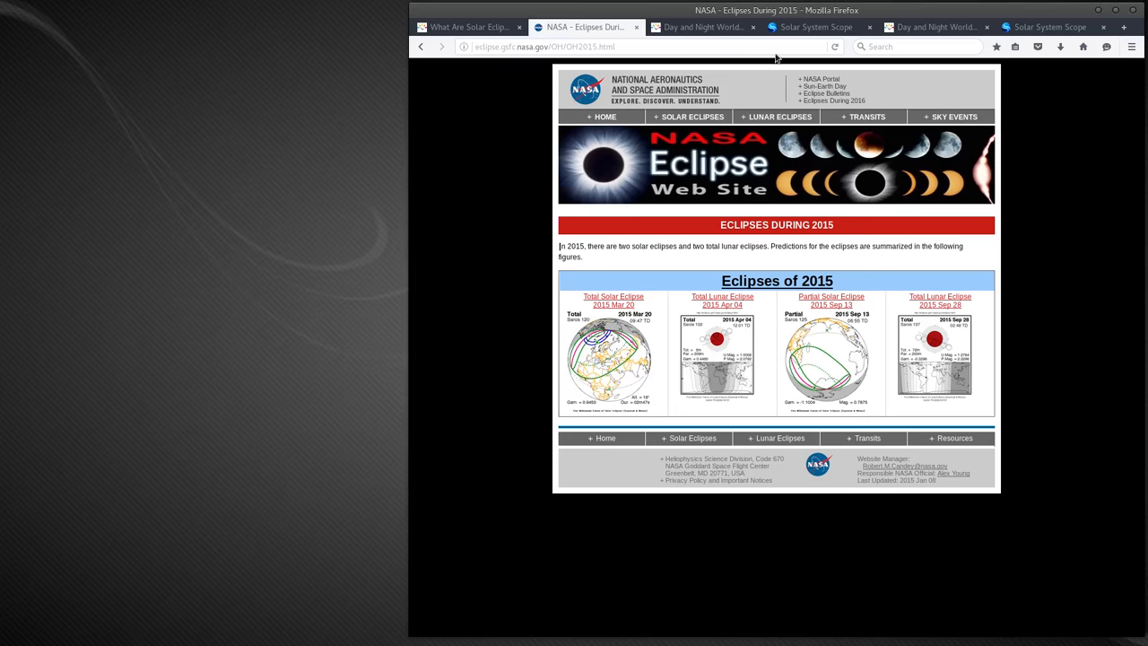
{"action": "left_click", "coordinate": [703, 27]}
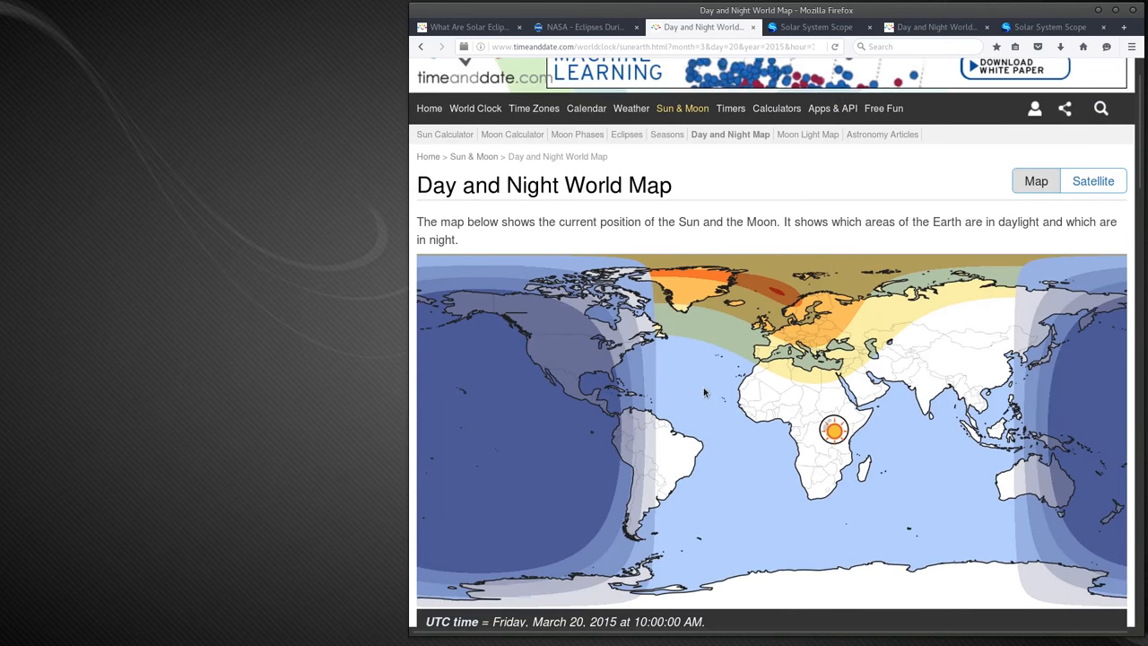
{"action": "scroll", "scroll_direction": "down", "scroll_amount": 3}
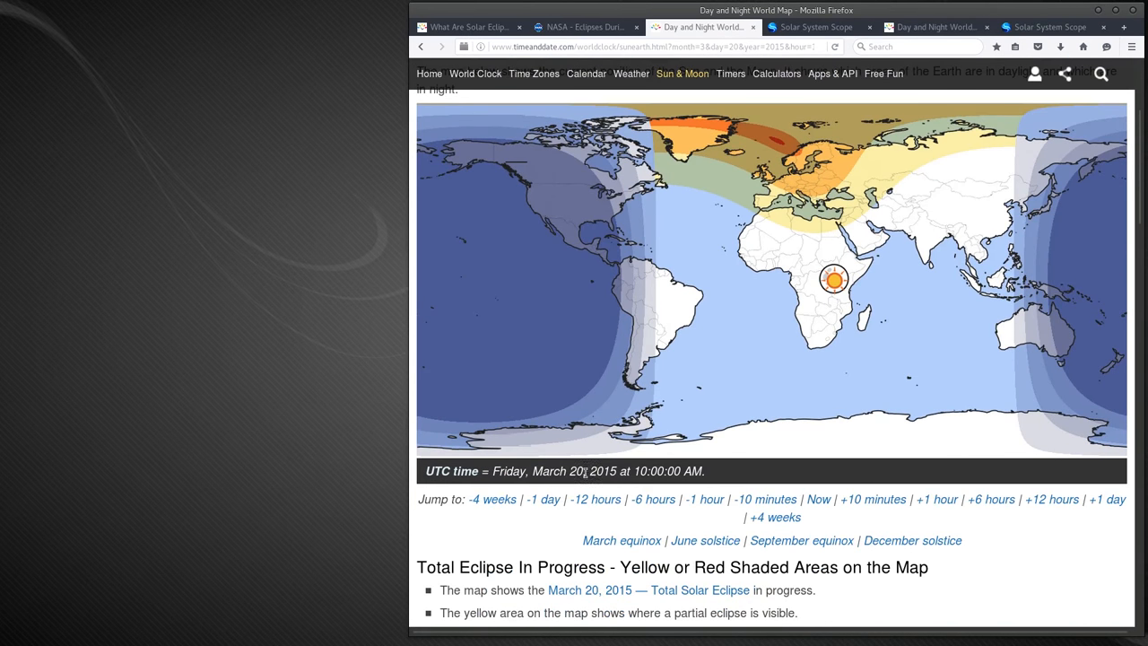
{"action": "mouse_move", "coordinate": [814, 269]}
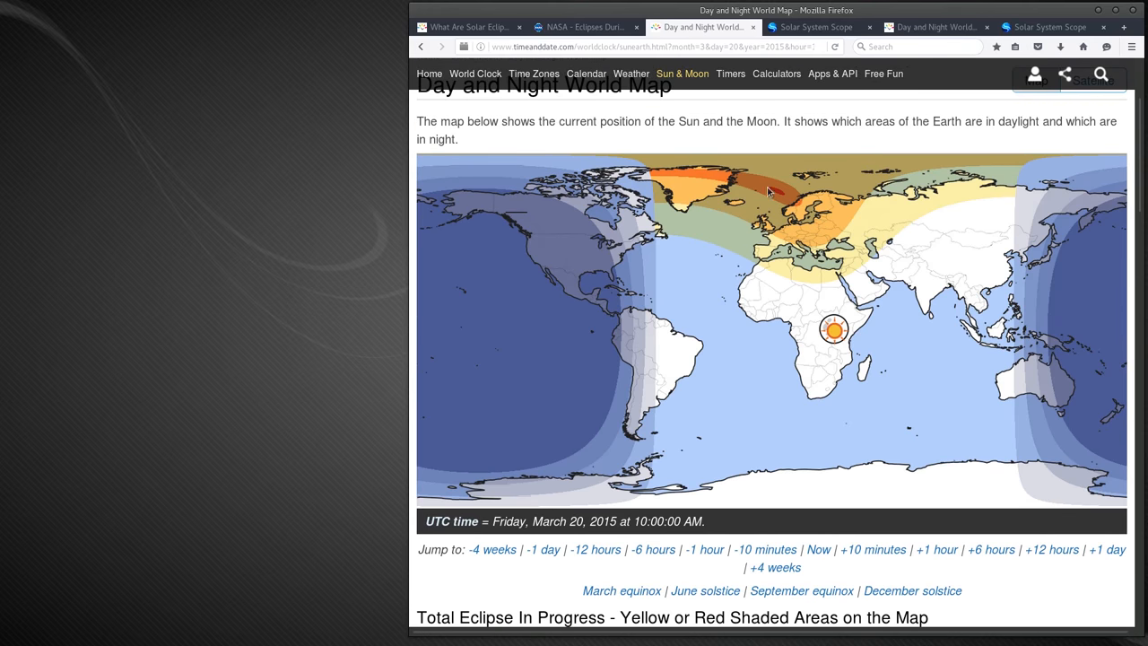
{"action": "mouse_move", "coordinate": [769, 190]}
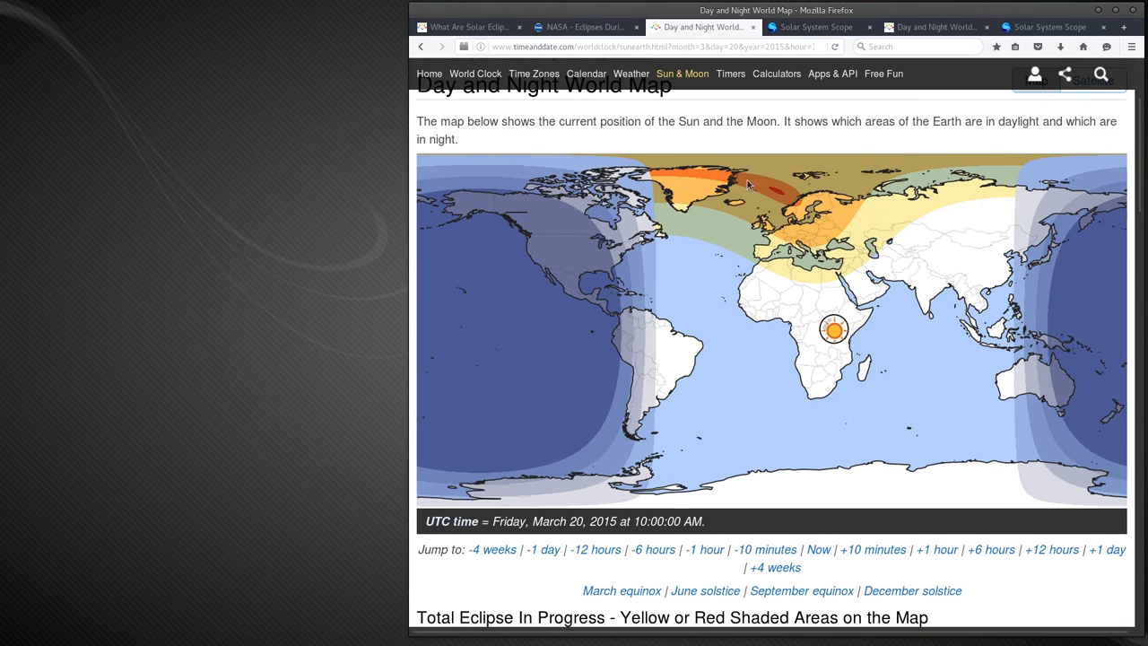
{"action": "left_click", "coordinate": [775, 74]}
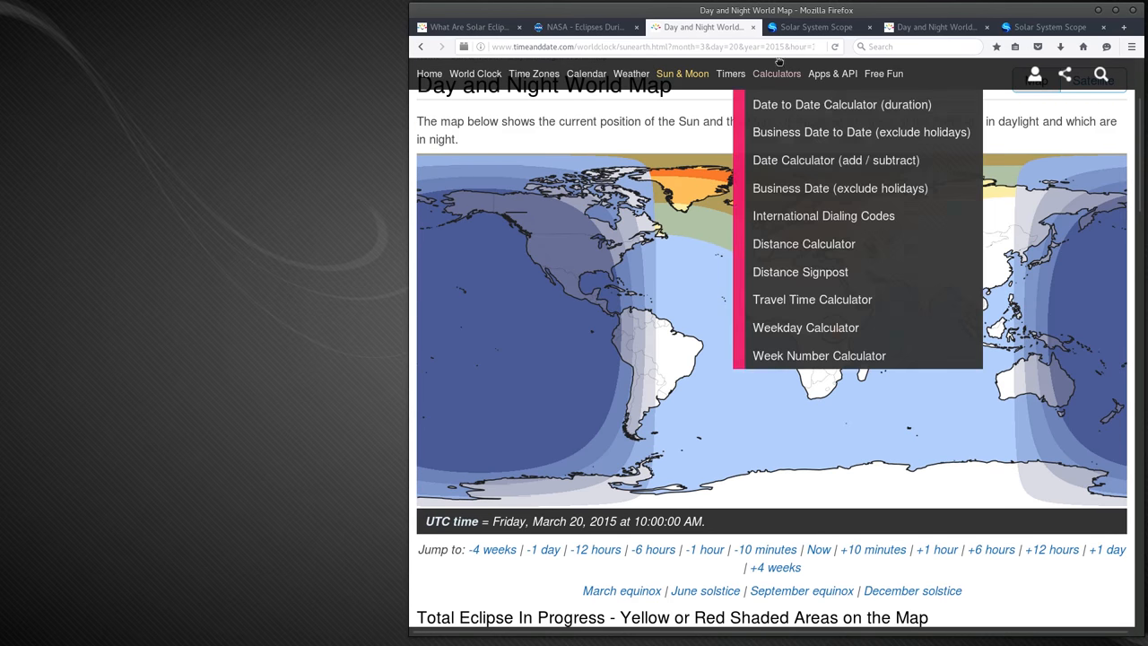
{"action": "left_click", "coordinate": [816, 27]}
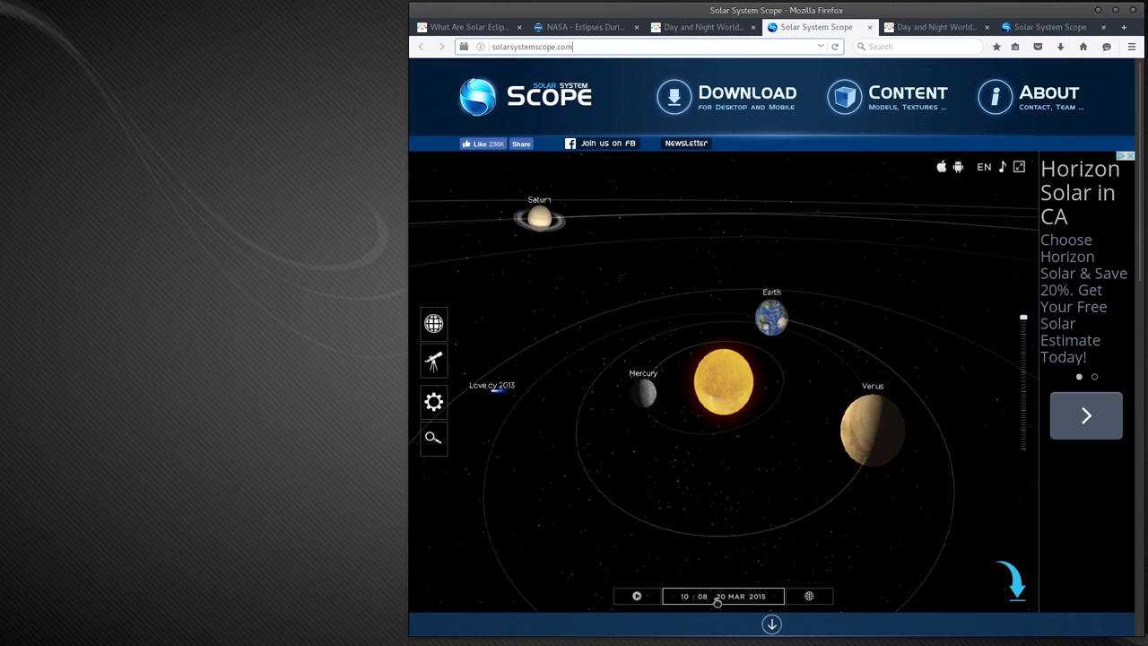
{"action": "mouse_move", "coordinate": [728, 607]}
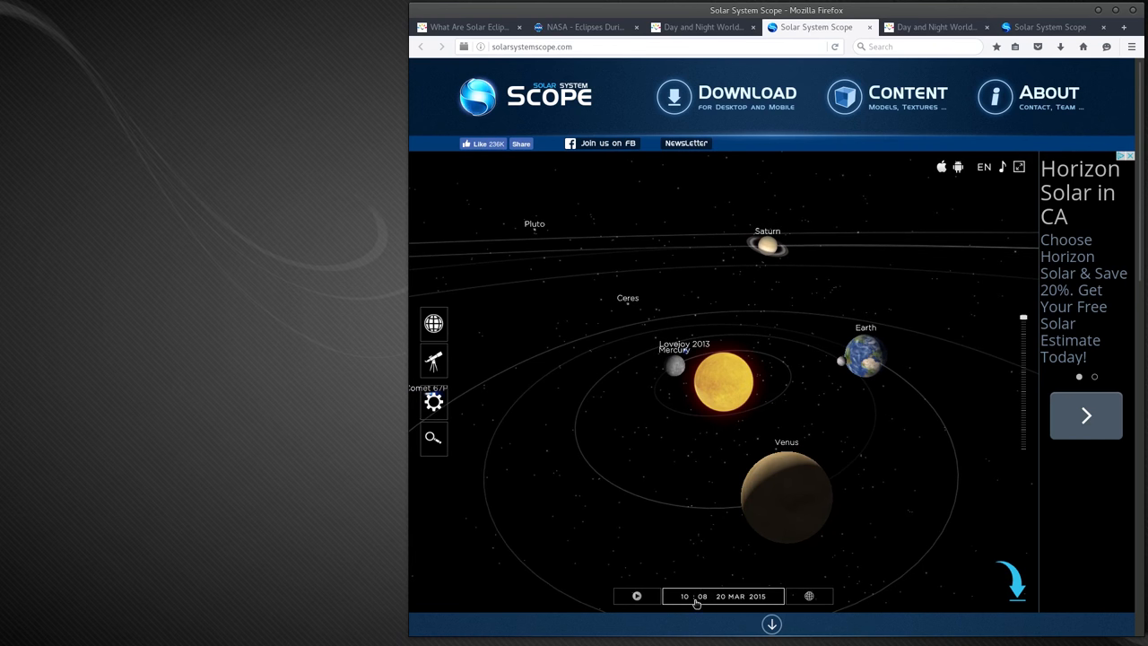
{"action": "mouse_move", "coordinate": [517, 389]}
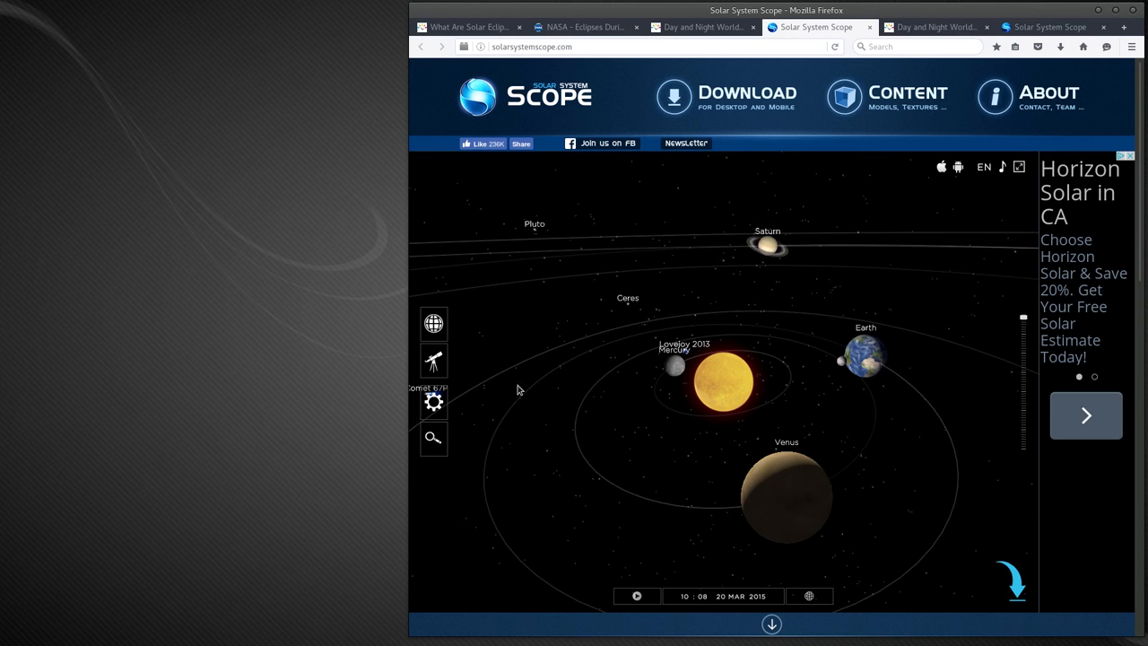
Step: Show the 20 March 2015 orrery with realistic planet sizes, then go to the second day/night map
{"action": "left_click", "coordinate": [434, 401]}
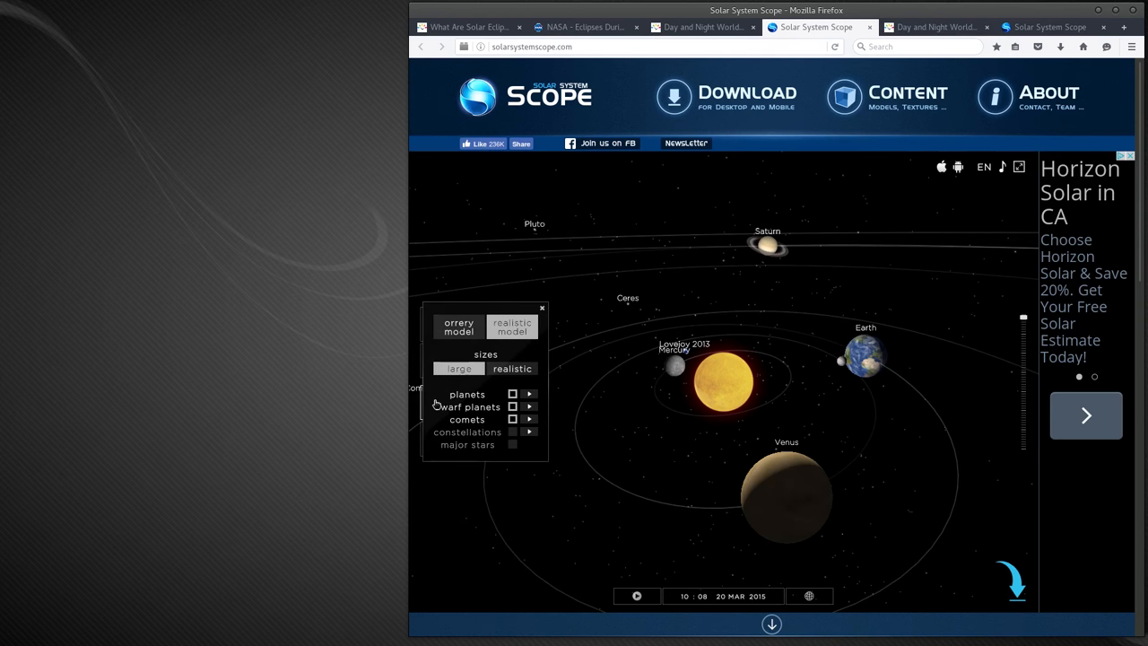
{"action": "mouse_move", "coordinate": [664, 506]}
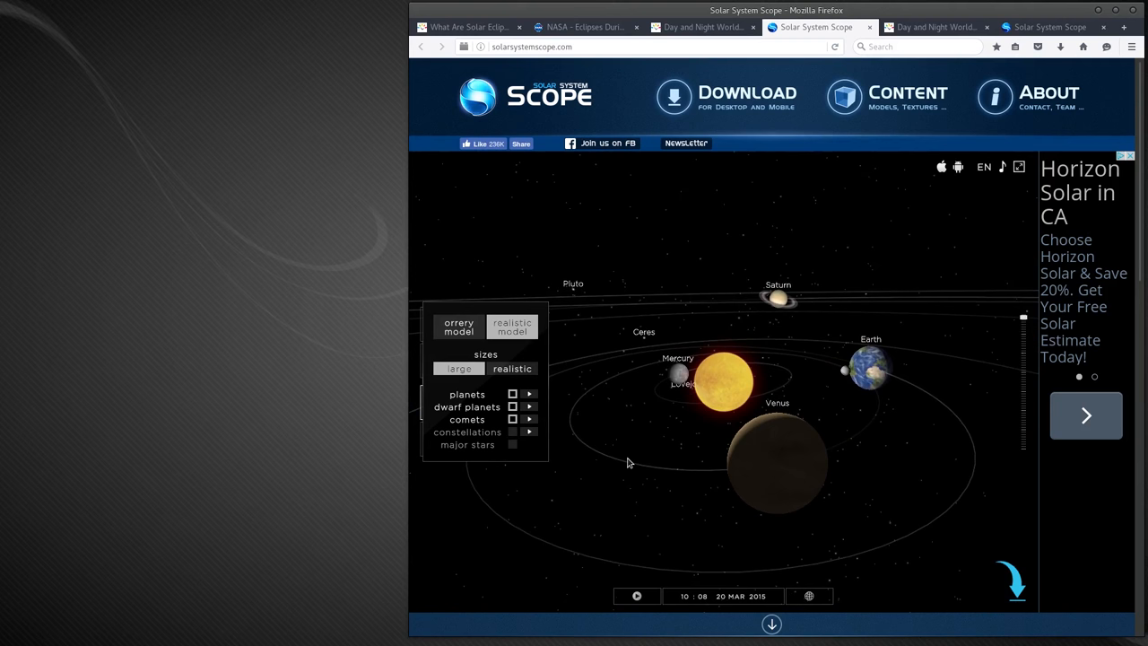
{"action": "left_click", "coordinate": [511, 369]}
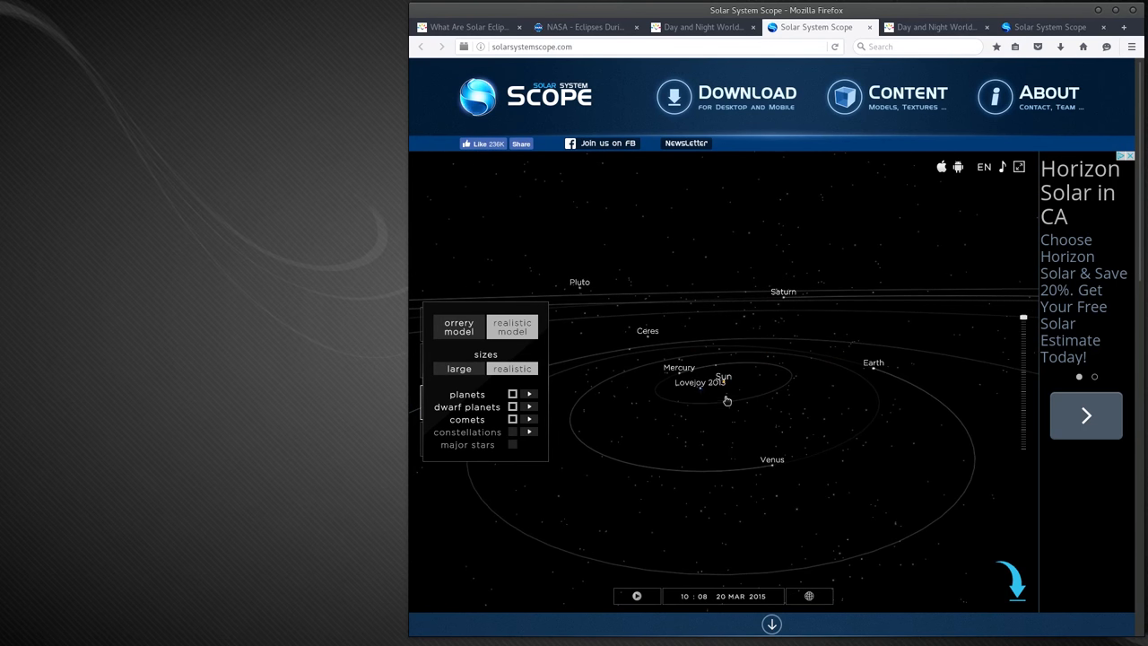
{"action": "mouse_move", "coordinate": [871, 375]}
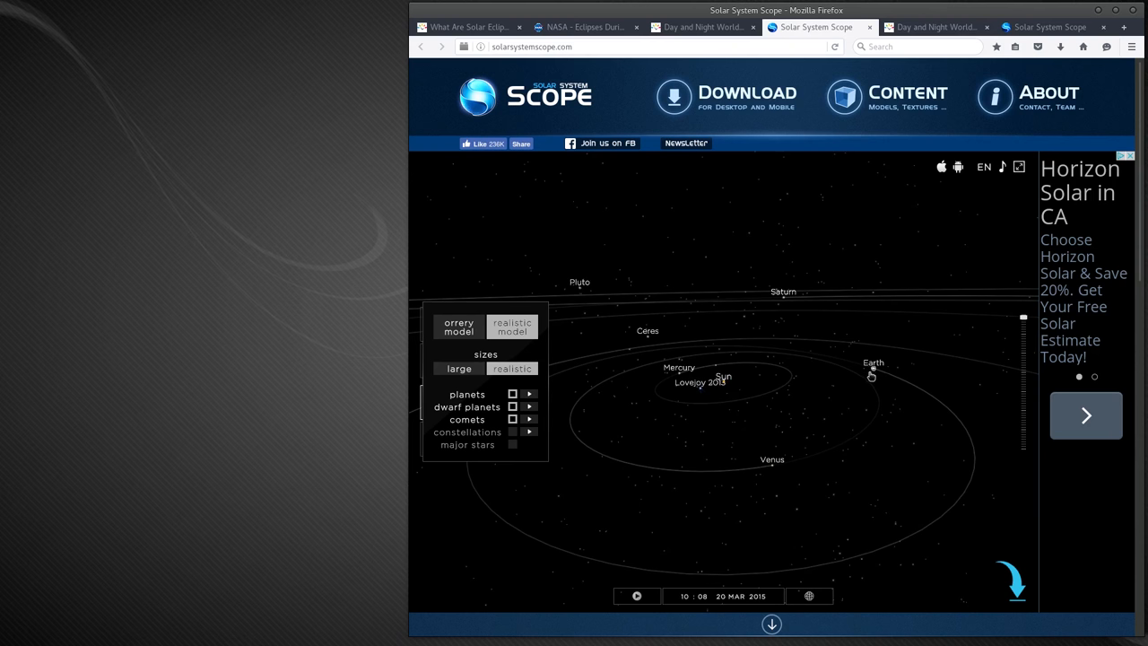
{"action": "mouse_move", "coordinate": [780, 380]}
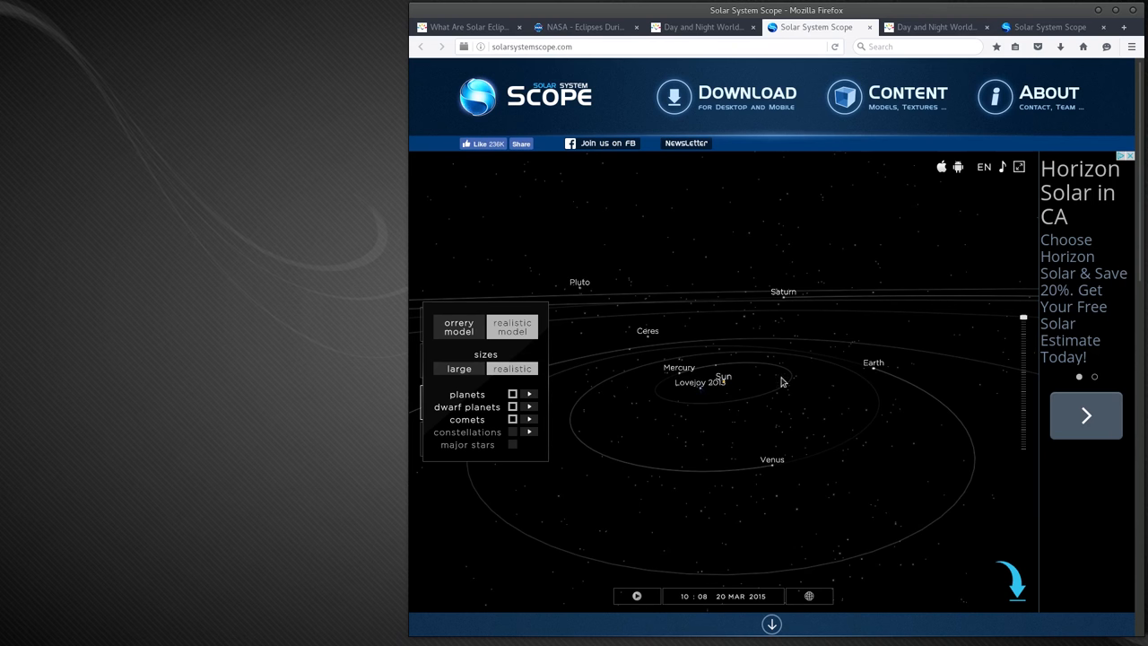
{"action": "mouse_move", "coordinate": [730, 382]}
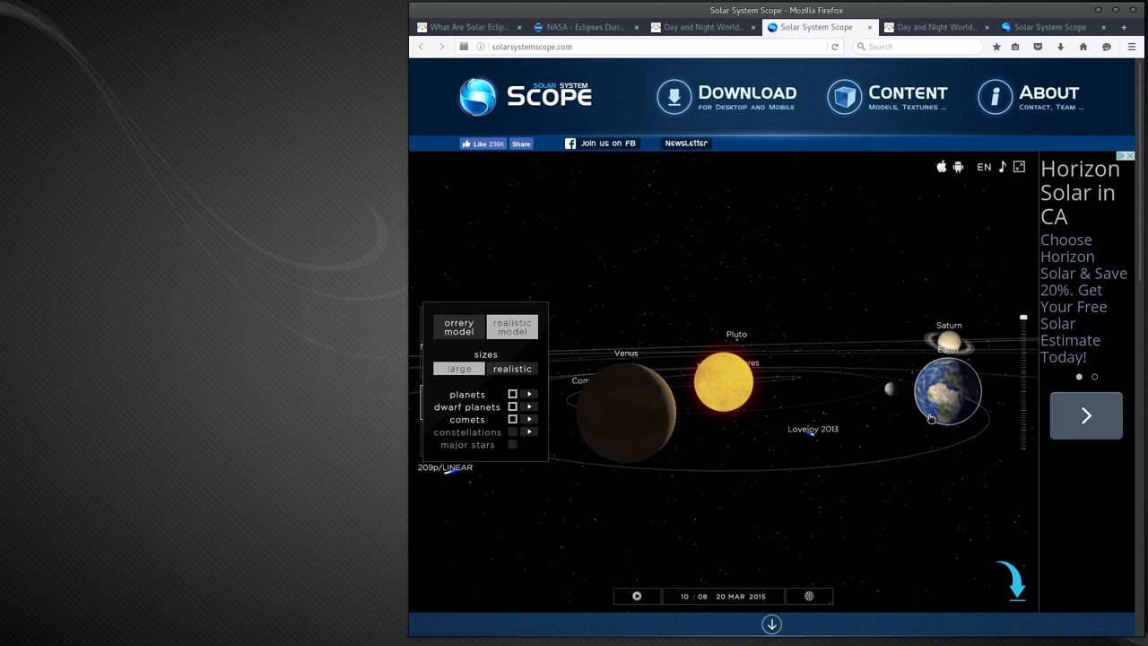
{"action": "mouse_move", "coordinate": [911, 434]}
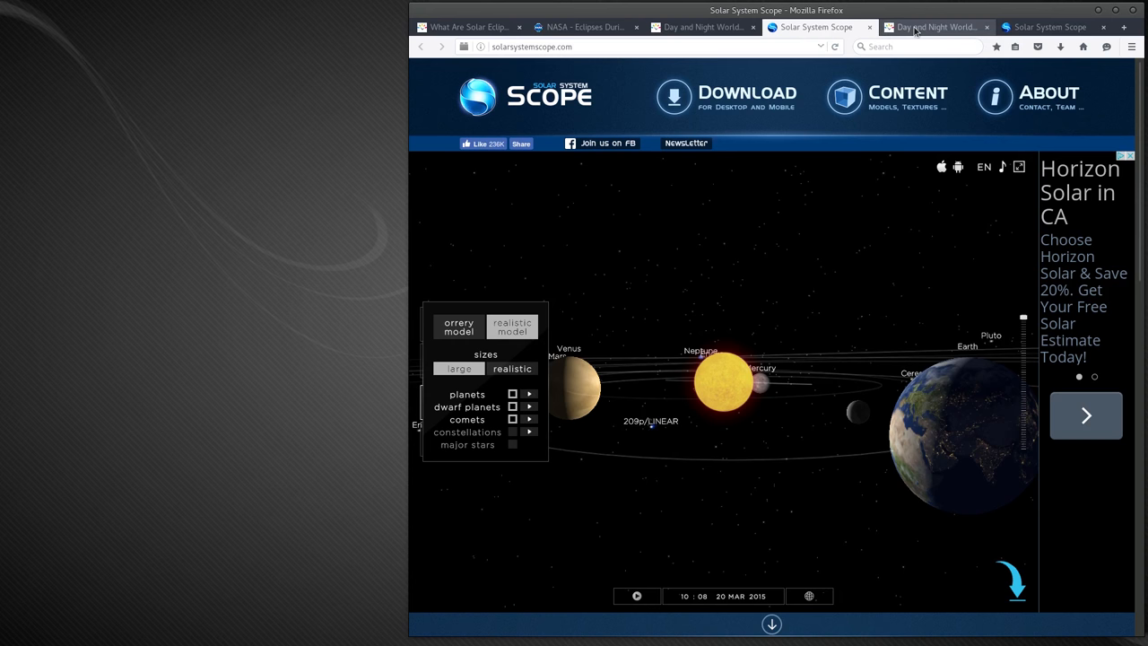
{"action": "left_click", "coordinate": [933, 27]}
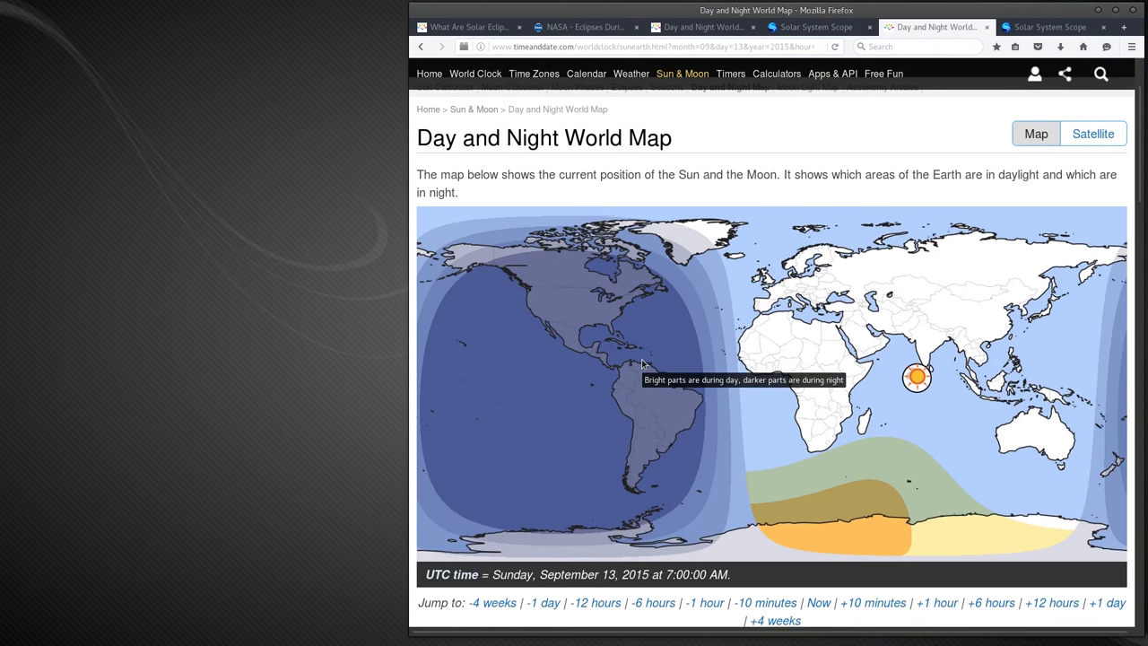
{"action": "mouse_move", "coordinate": [915, 377]}
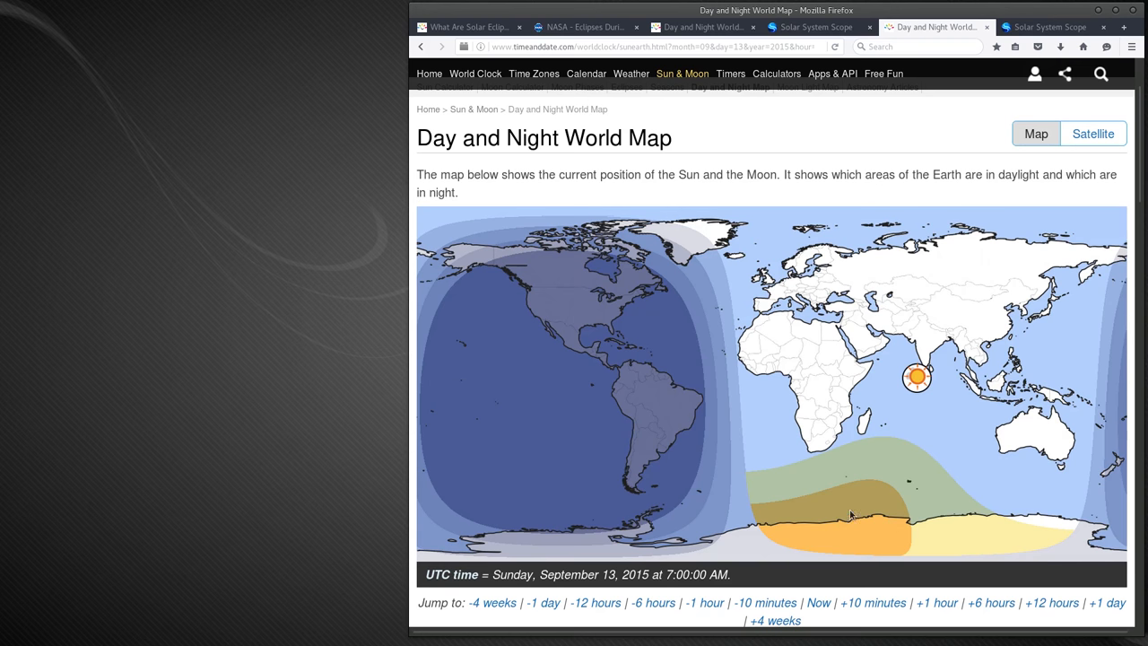
{"action": "mouse_move", "coordinate": [655, 391]}
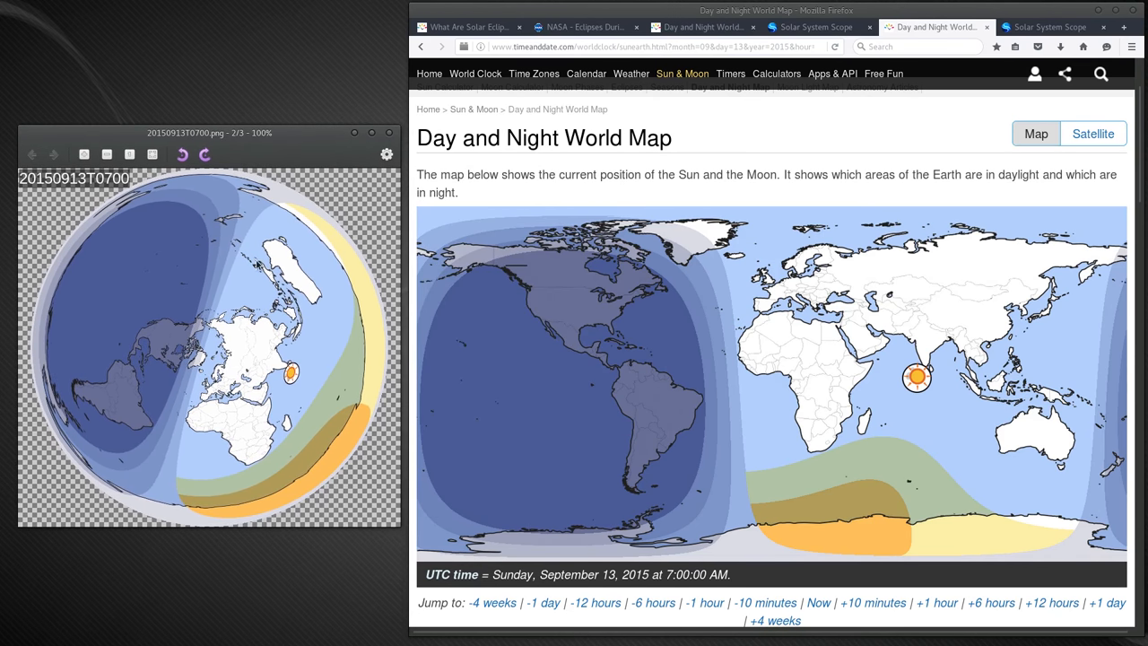
{"action": "mouse_move", "coordinate": [296, 376]}
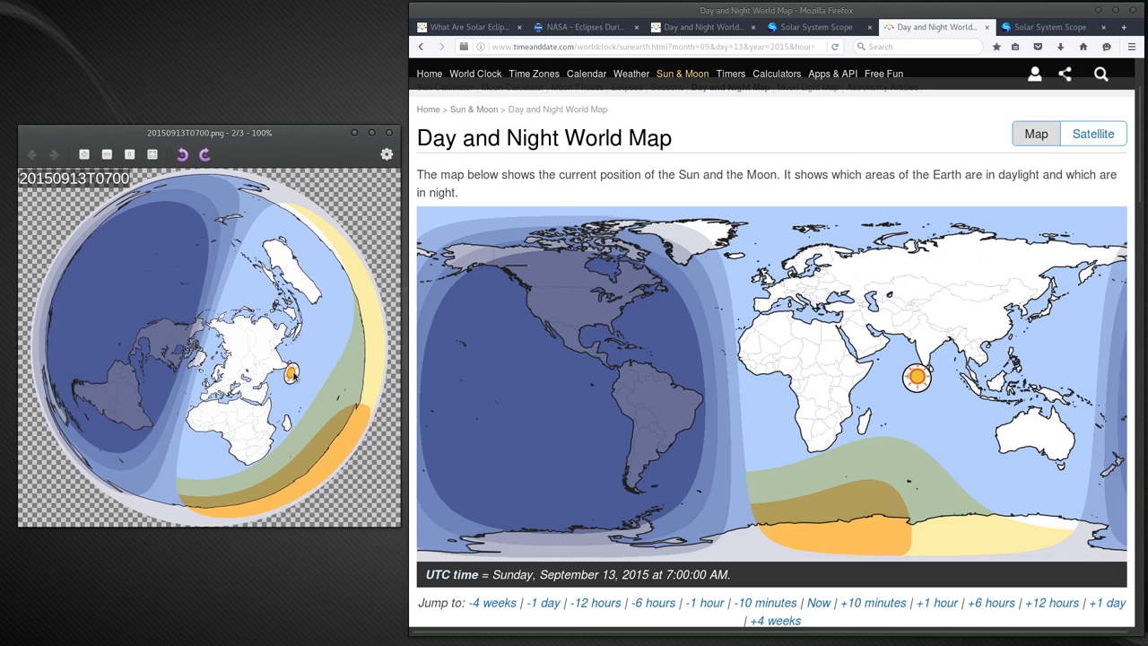
{"action": "mouse_move", "coordinate": [351, 412]}
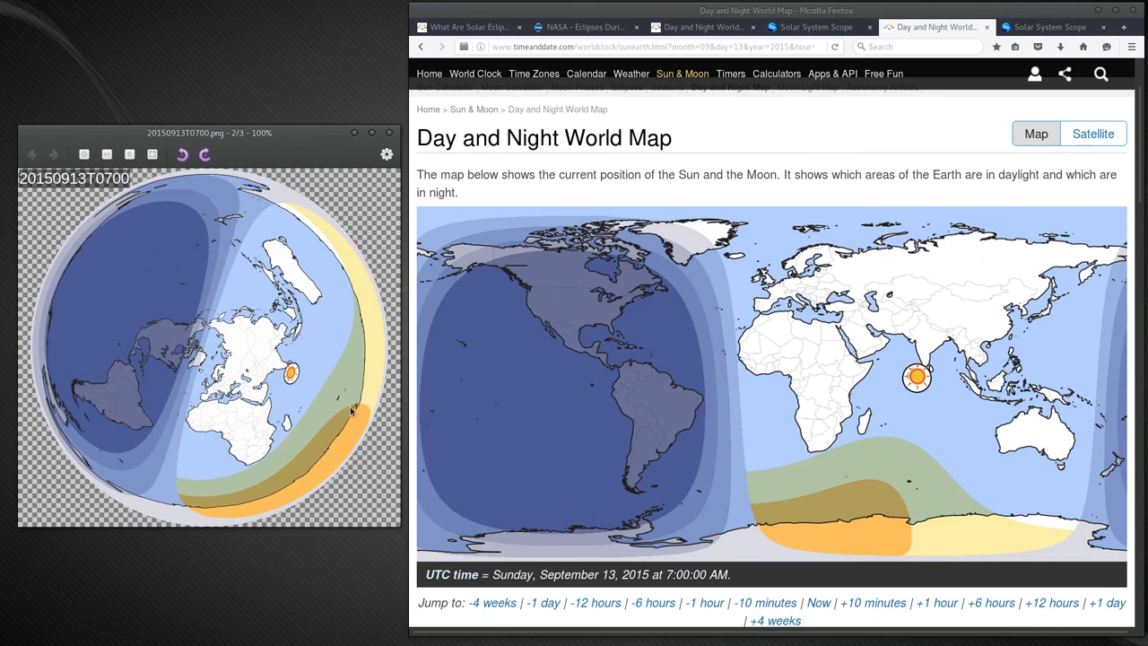
{"action": "mouse_move", "coordinate": [322, 459]}
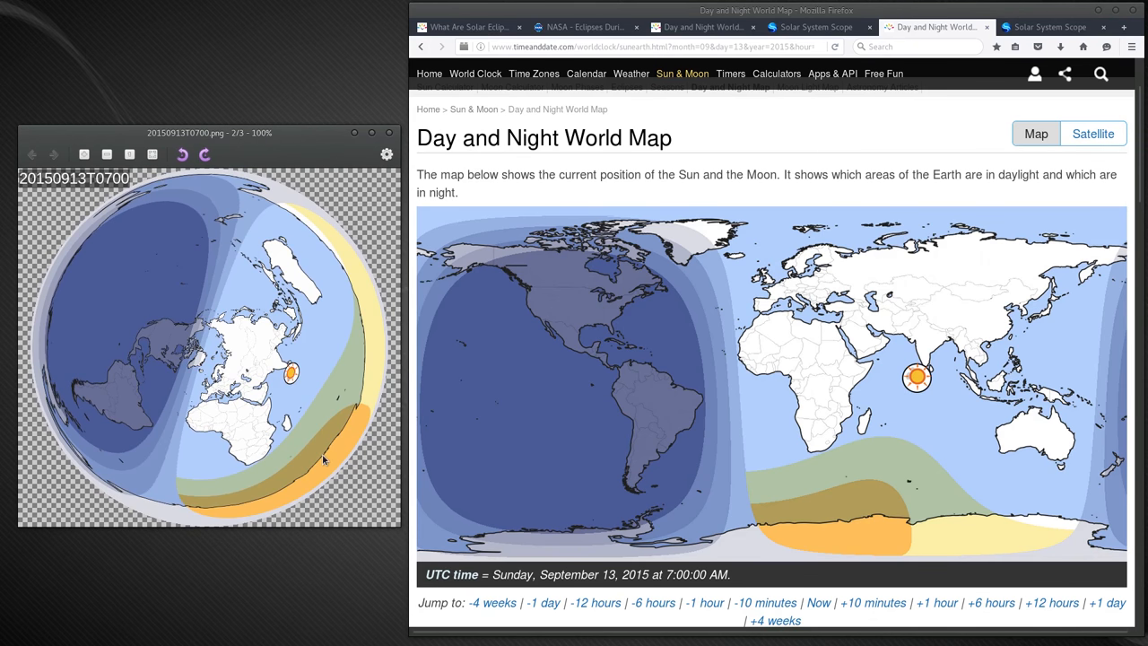
{"action": "mouse_move", "coordinate": [288, 470]}
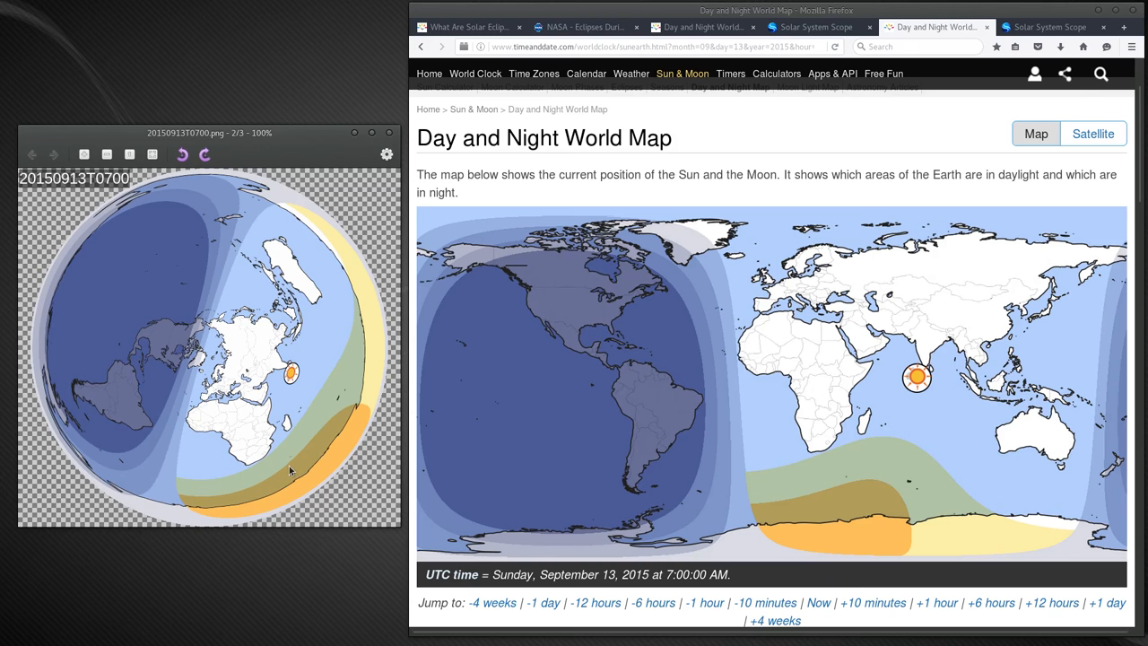
{"action": "mouse_move", "coordinate": [312, 409]}
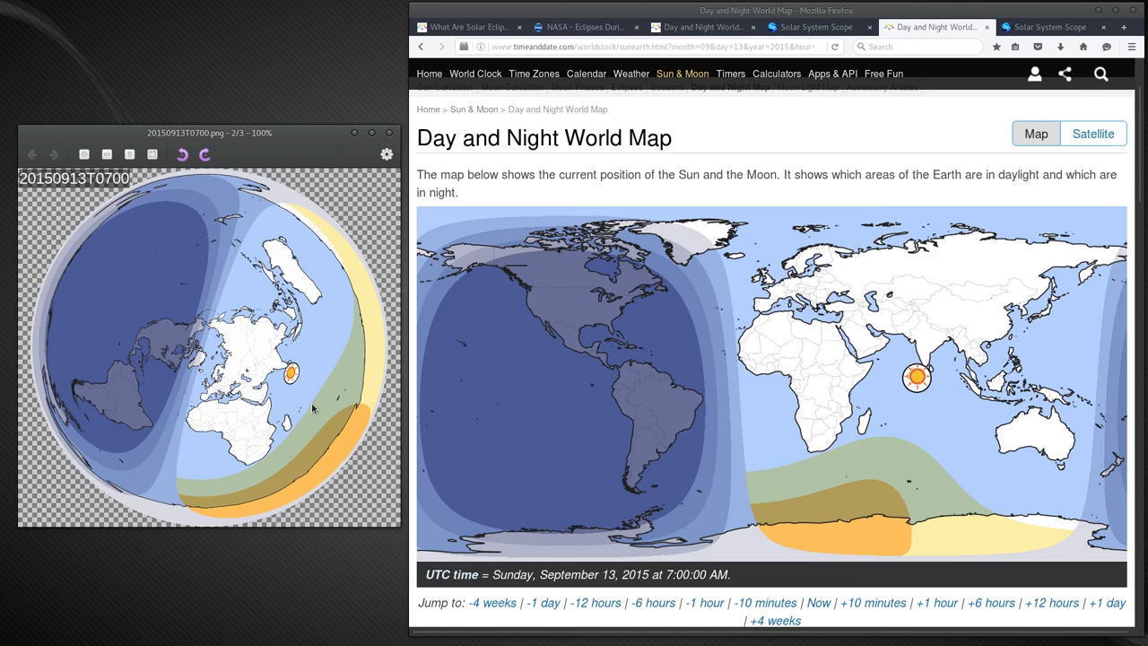
{"action": "mouse_move", "coordinate": [314, 385]}
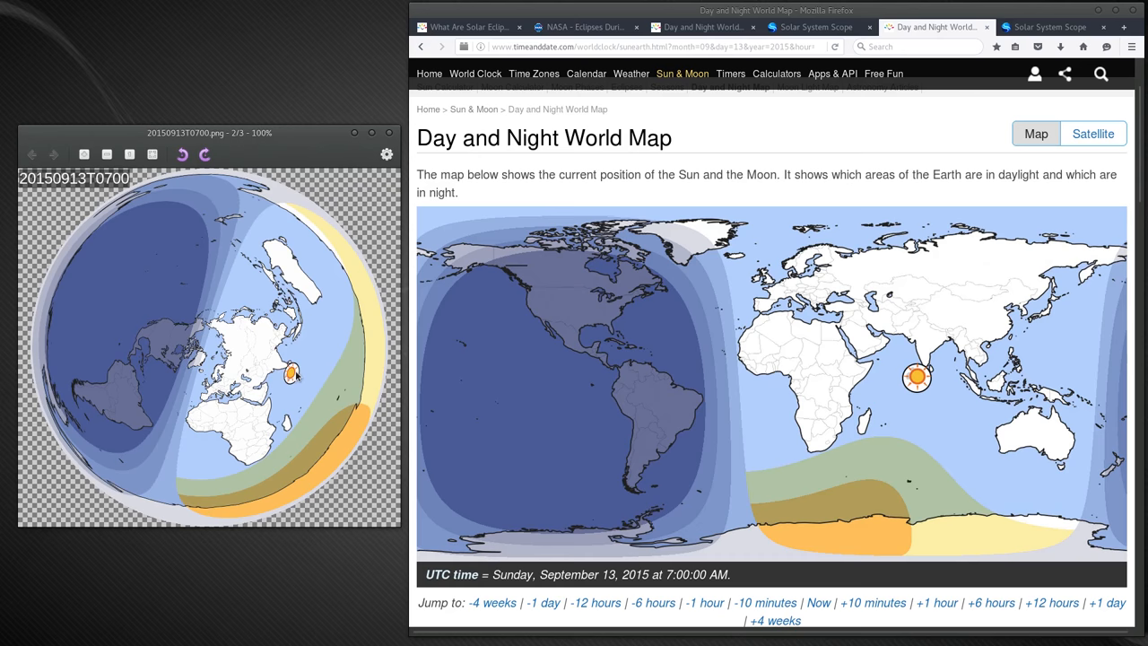
{"action": "mouse_move", "coordinate": [764, 392]}
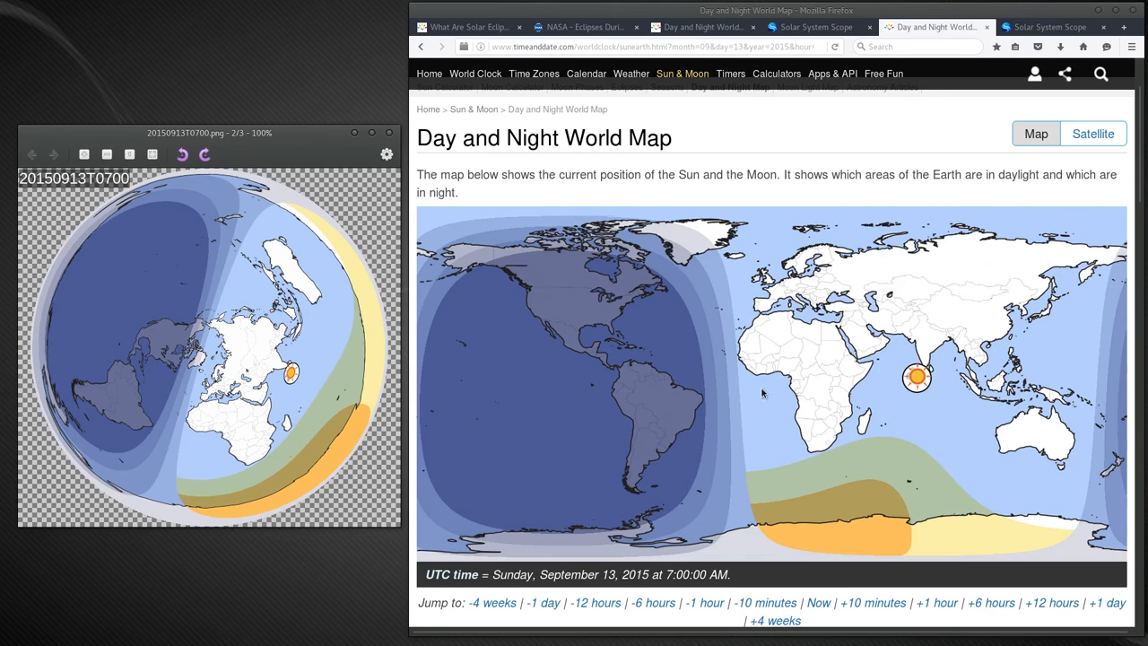
{"action": "scroll", "scroll_direction": "down", "scroll_amount": 3}
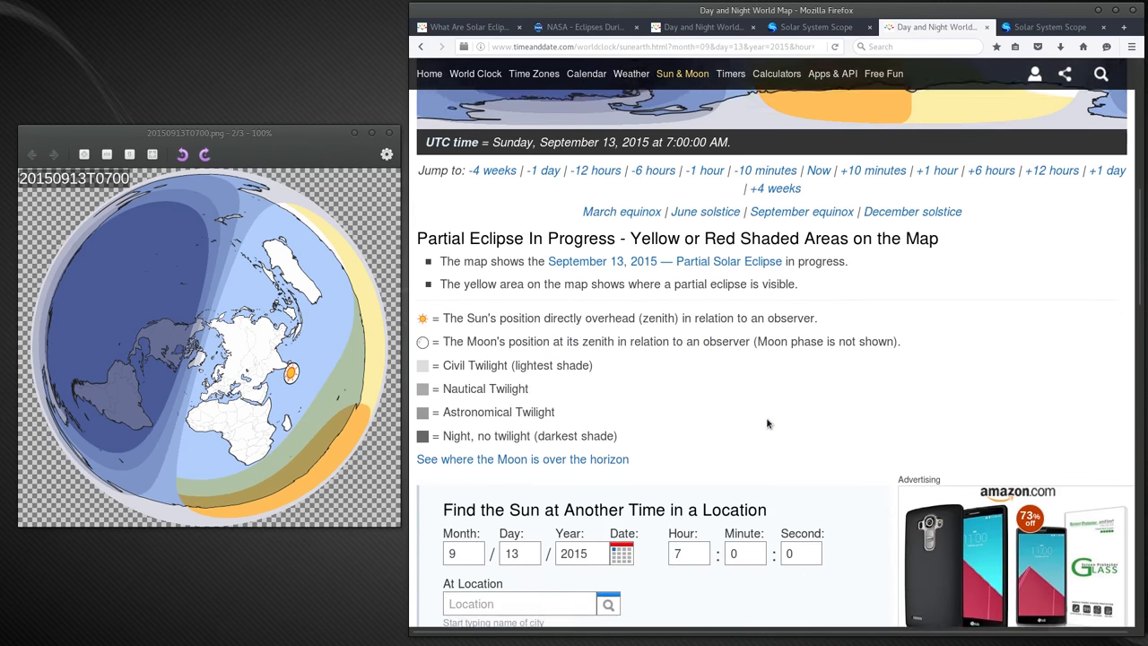
Step: Scroll to the Position of the Sun and Moon tables for 13 September 2015, 07:00 UTC
{"action": "scroll", "scroll_direction": "down", "scroll_amount": 3}
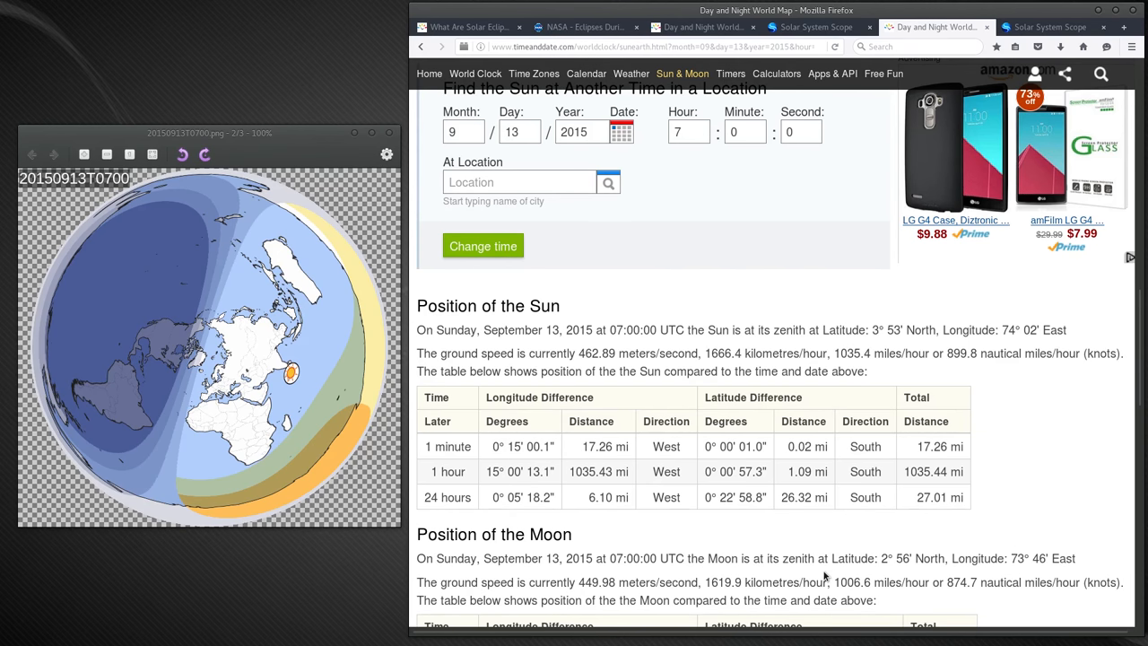
{"action": "mouse_move", "coordinate": [893, 560]}
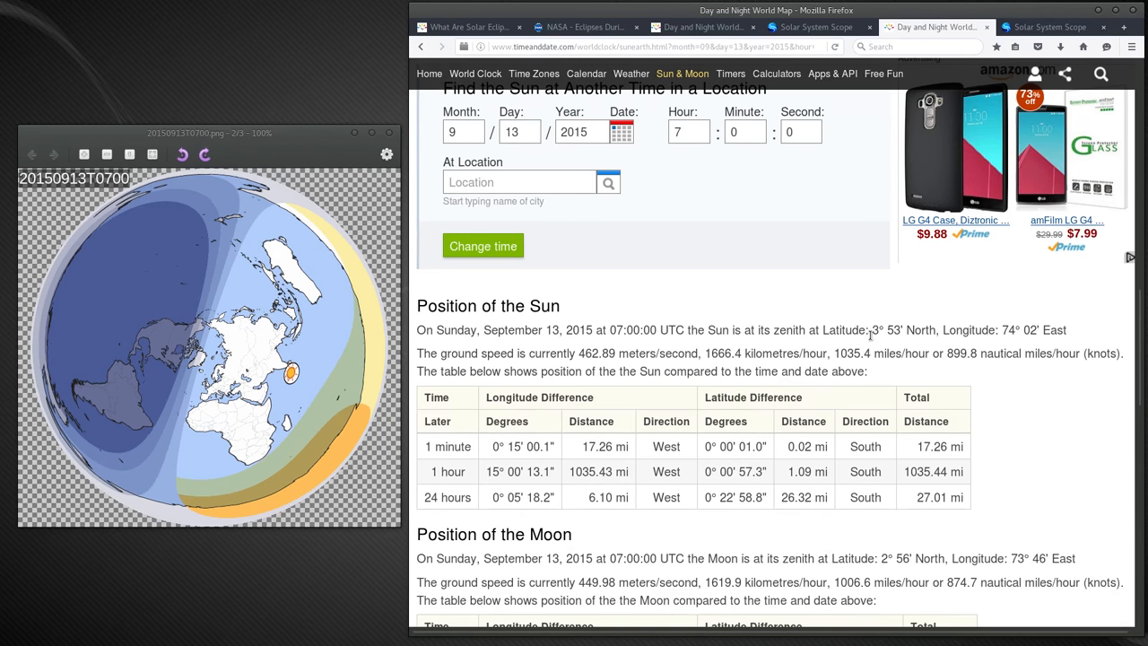
{"action": "mouse_move", "coordinate": [897, 546]}
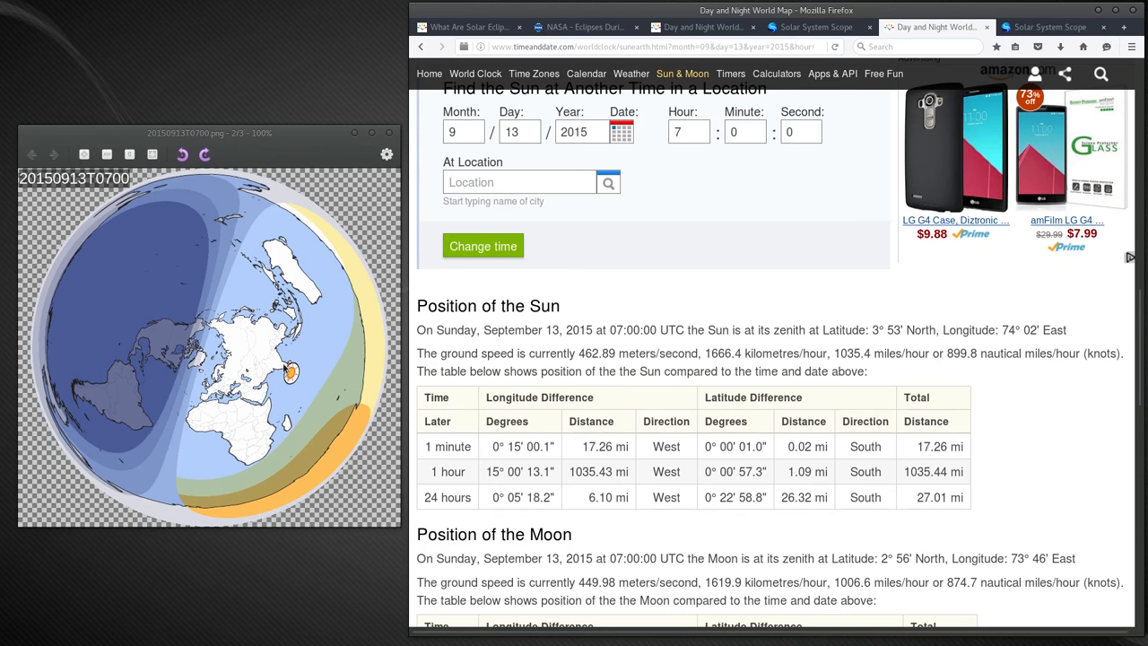
{"action": "mouse_move", "coordinate": [285, 384]}
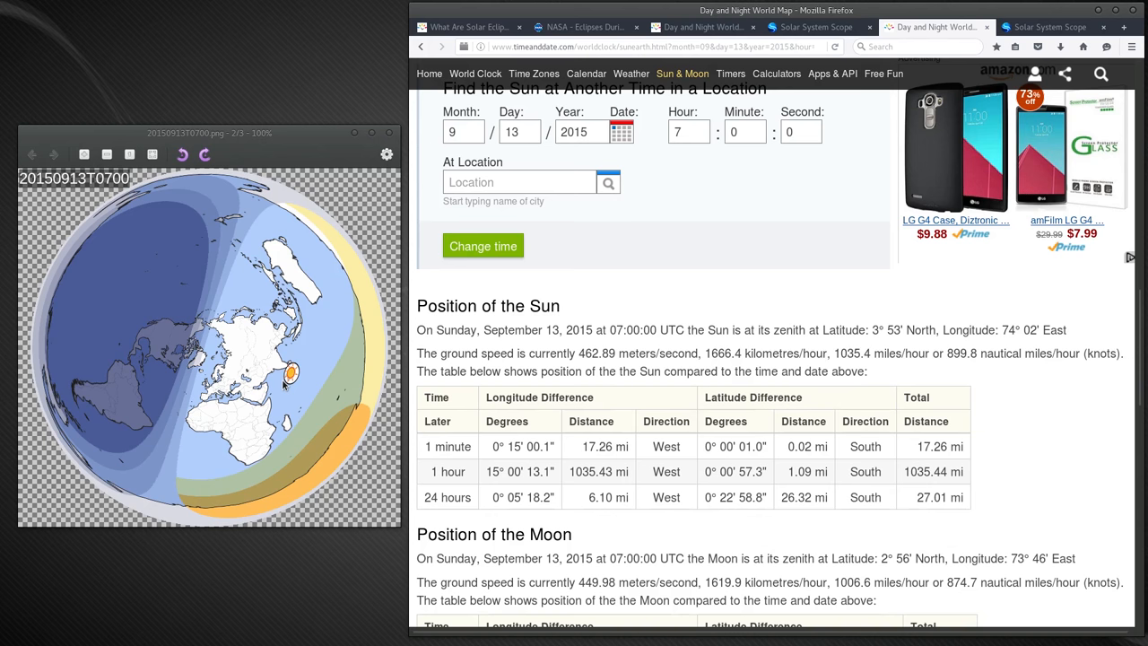
{"action": "mouse_move", "coordinate": [285, 383]}
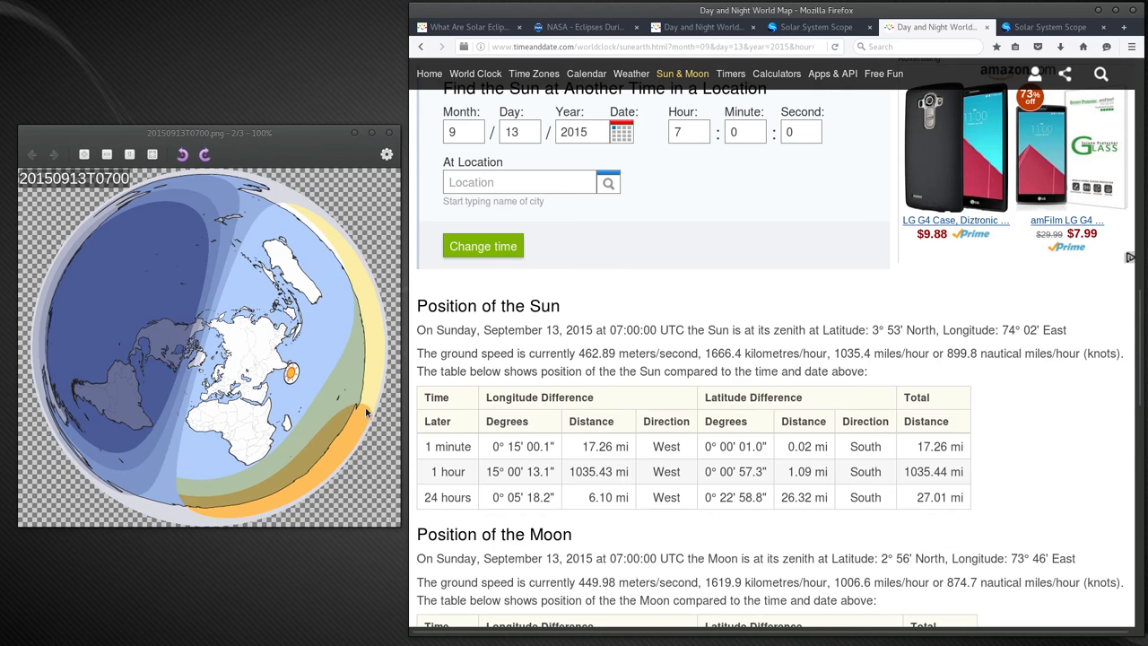
{"action": "mouse_move", "coordinate": [368, 416]}
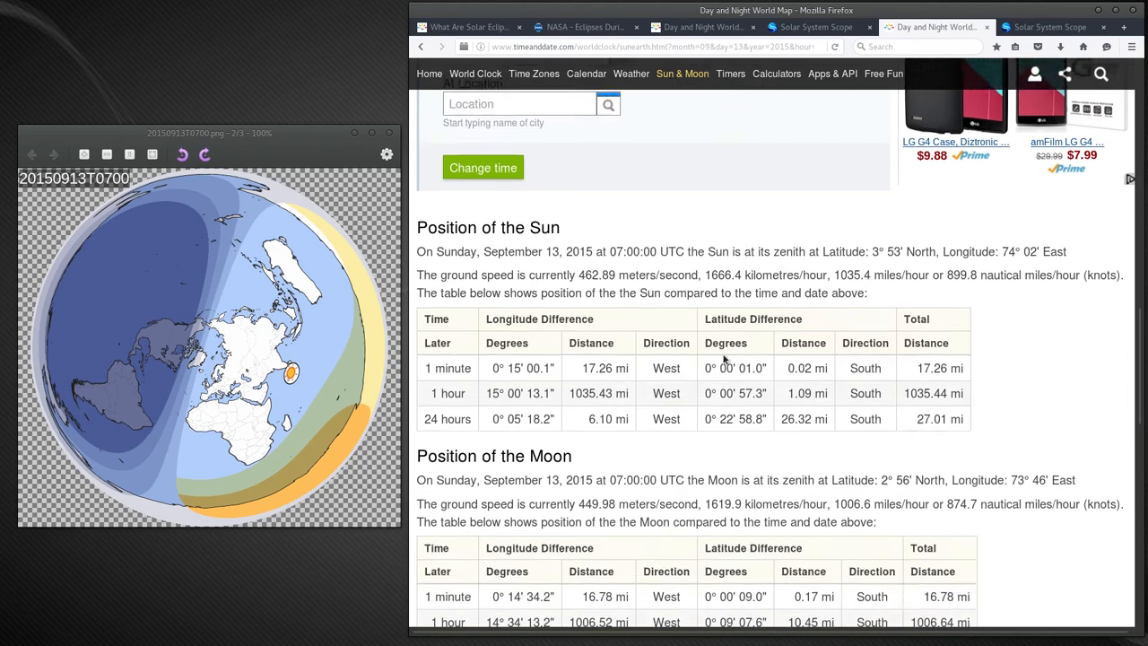
Step: Switch to the Solar System Scope orbit view set to 13 September 2015
{"action": "left_click", "coordinate": [1047, 27]}
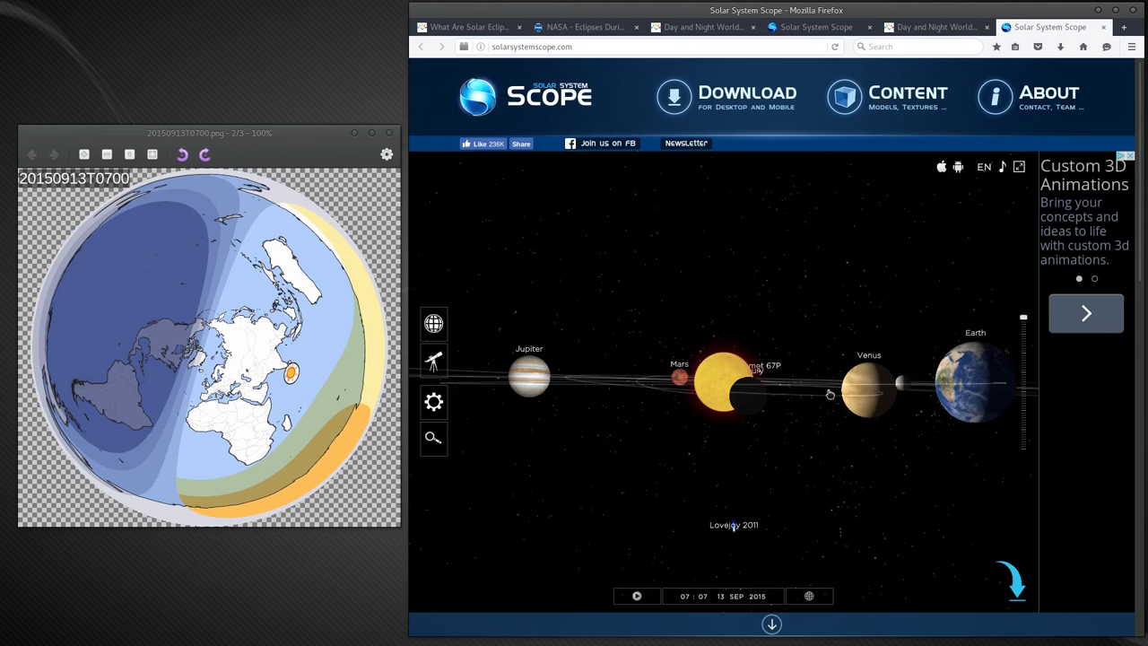
{"action": "mouse_move", "coordinate": [850, 461]}
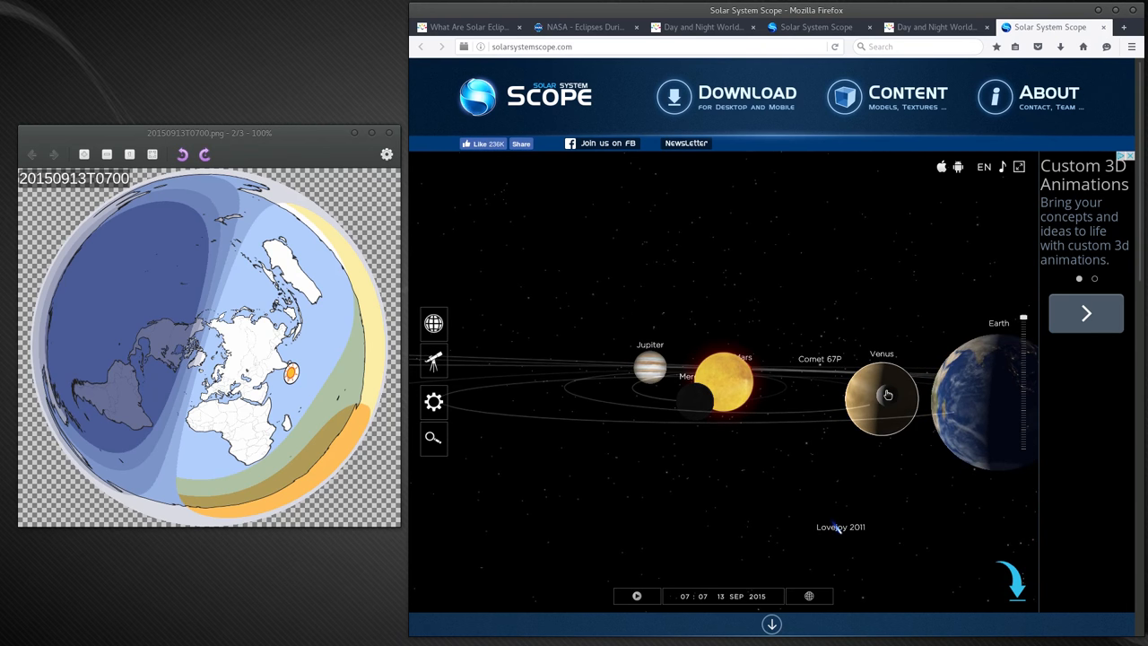
{"action": "mouse_move", "coordinate": [904, 403]}
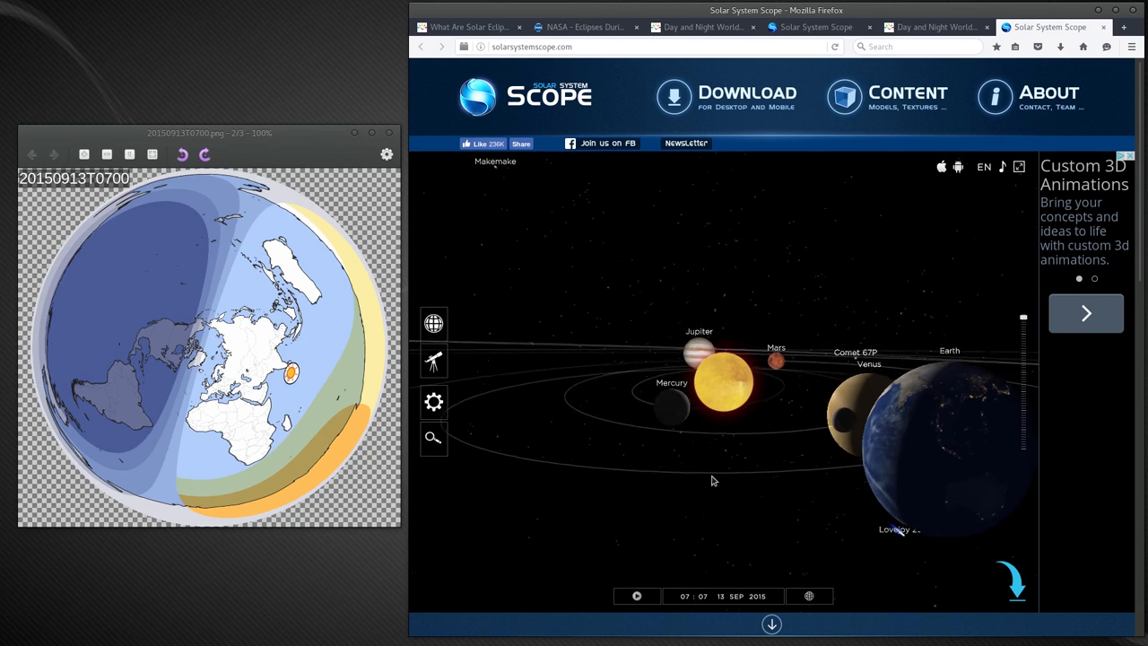
Step: Switch to the 'What Are Solar Eclipses' article at its 'Only at New Moon' section
{"action": "left_click", "coordinate": [464, 27]}
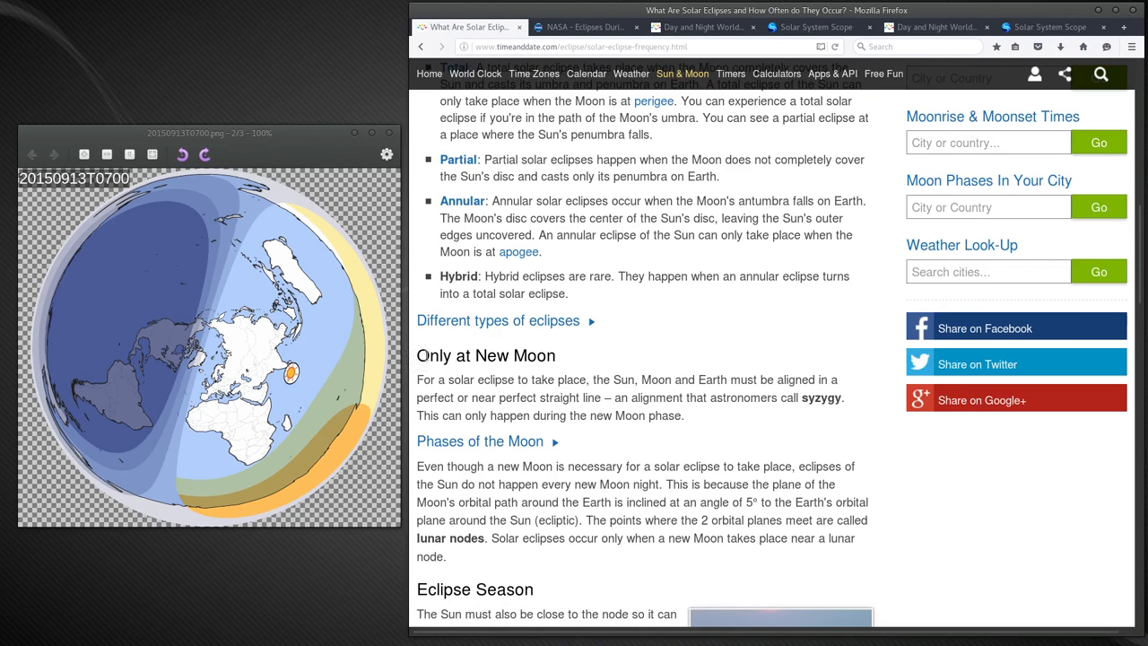
{"action": "mouse_move", "coordinate": [542, 391]}
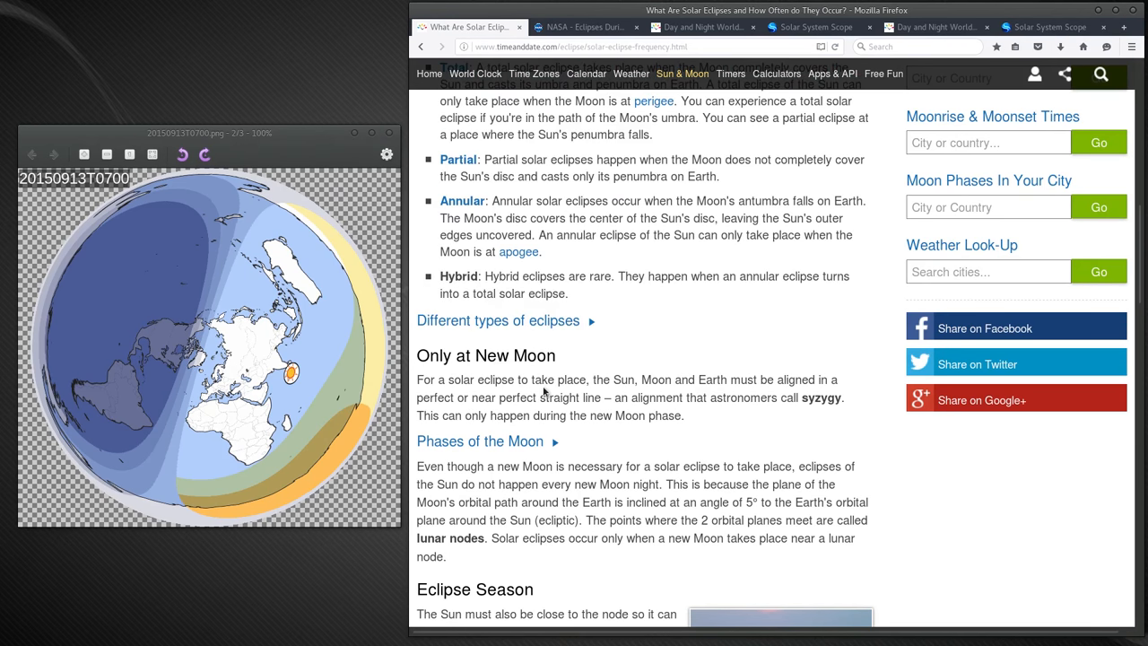
{"action": "mouse_move", "coordinate": [653, 384]}
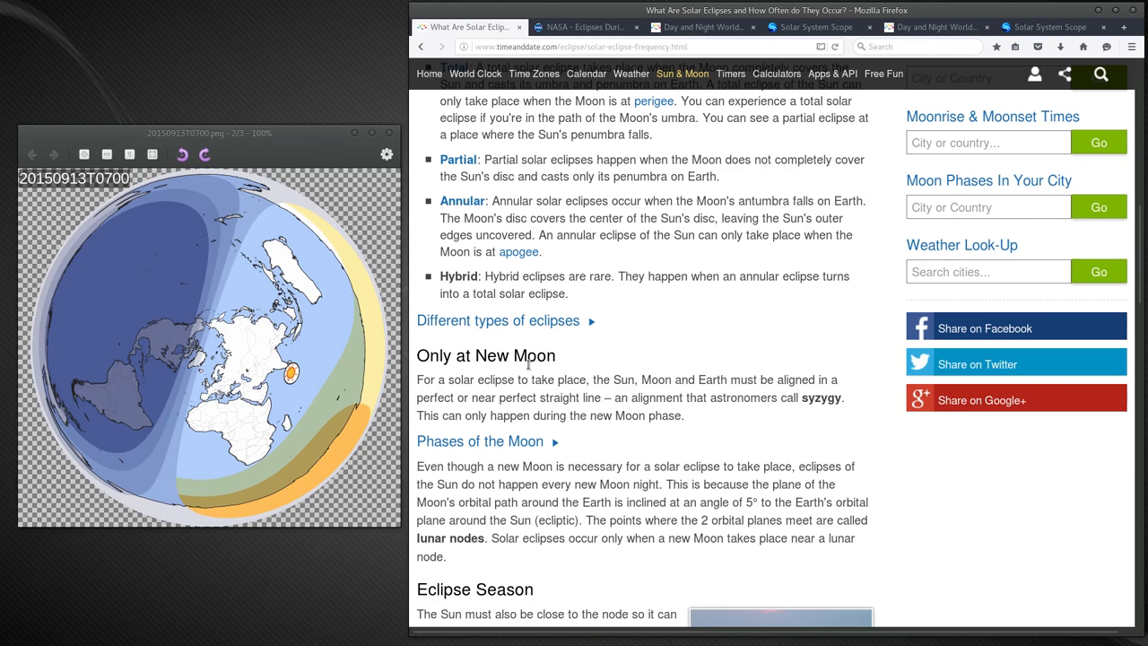
{"action": "mouse_move", "coordinate": [744, 145]}
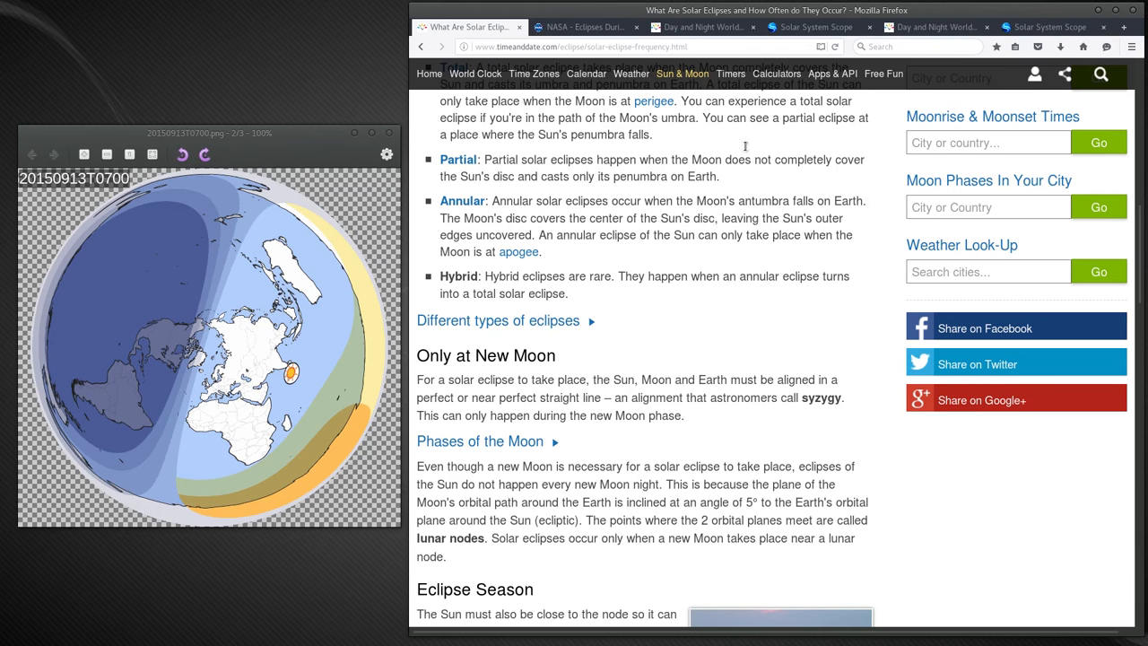
Step: Revisit the Solar System Scope orbit view and NASA 2015 eclipse list, ending on the eclipse article
{"action": "left_click", "coordinate": [1044, 27]}
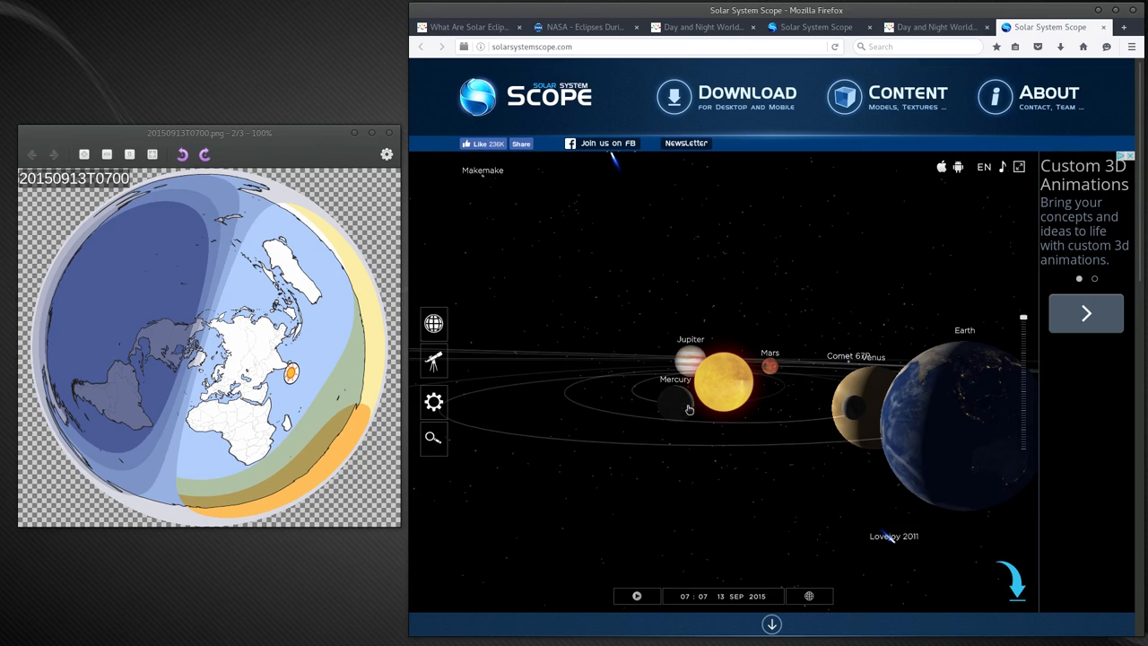
{"action": "mouse_move", "coordinate": [801, 463]}
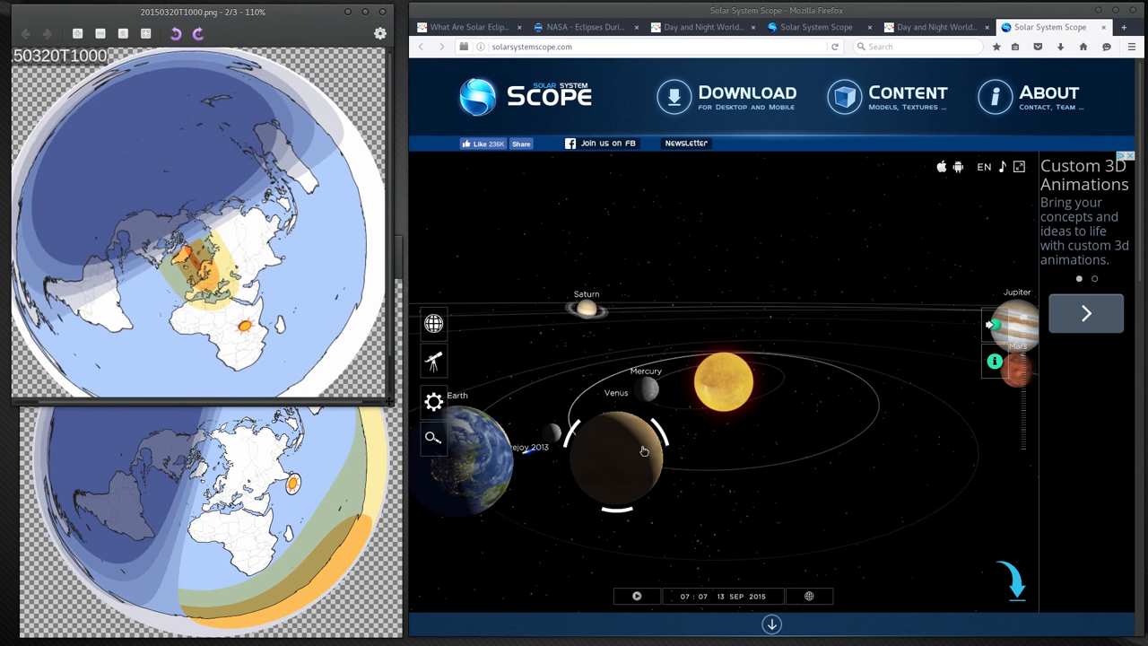
{"action": "mouse_move", "coordinate": [550, 538]}
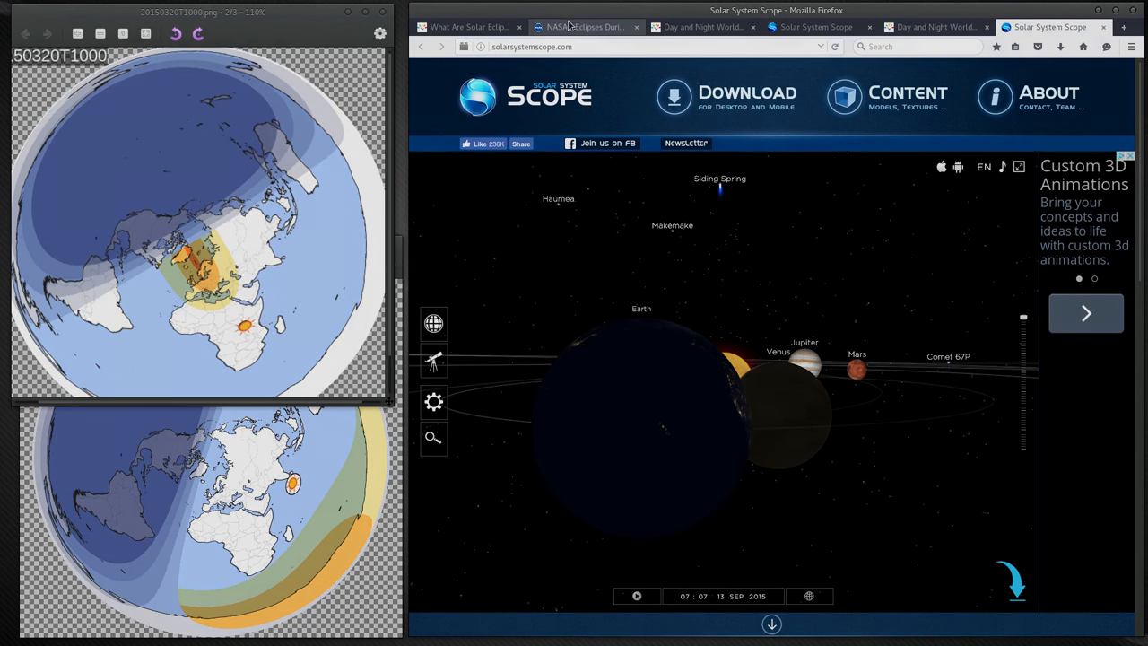
{"action": "left_click", "coordinate": [584, 27]}
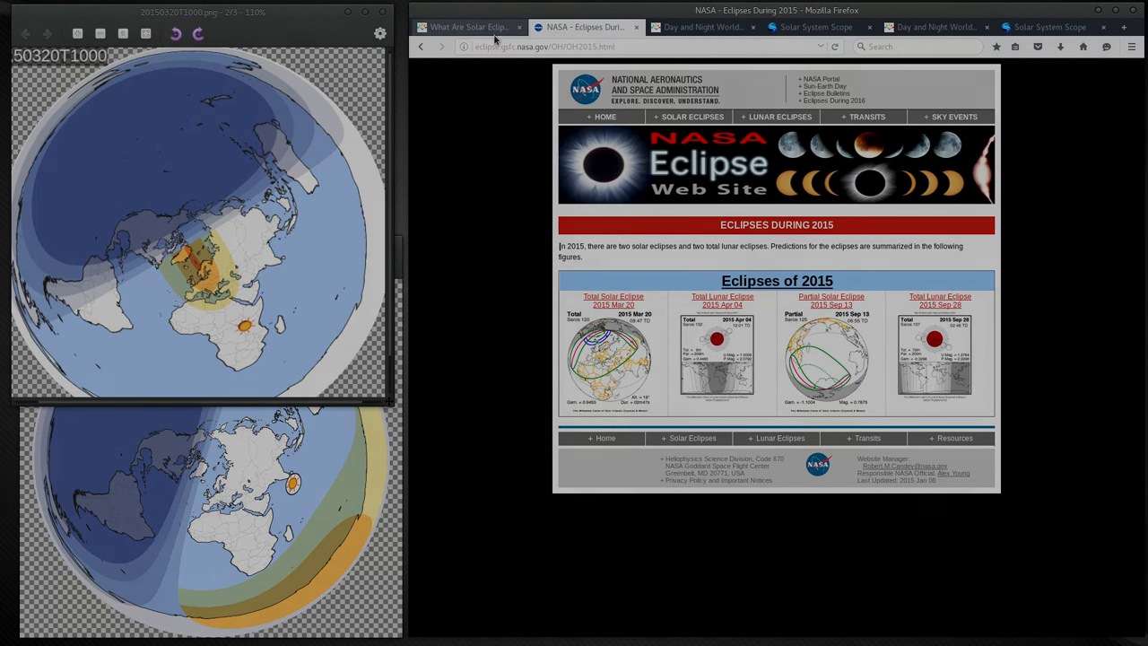
{"action": "left_click", "coordinate": [466, 27]}
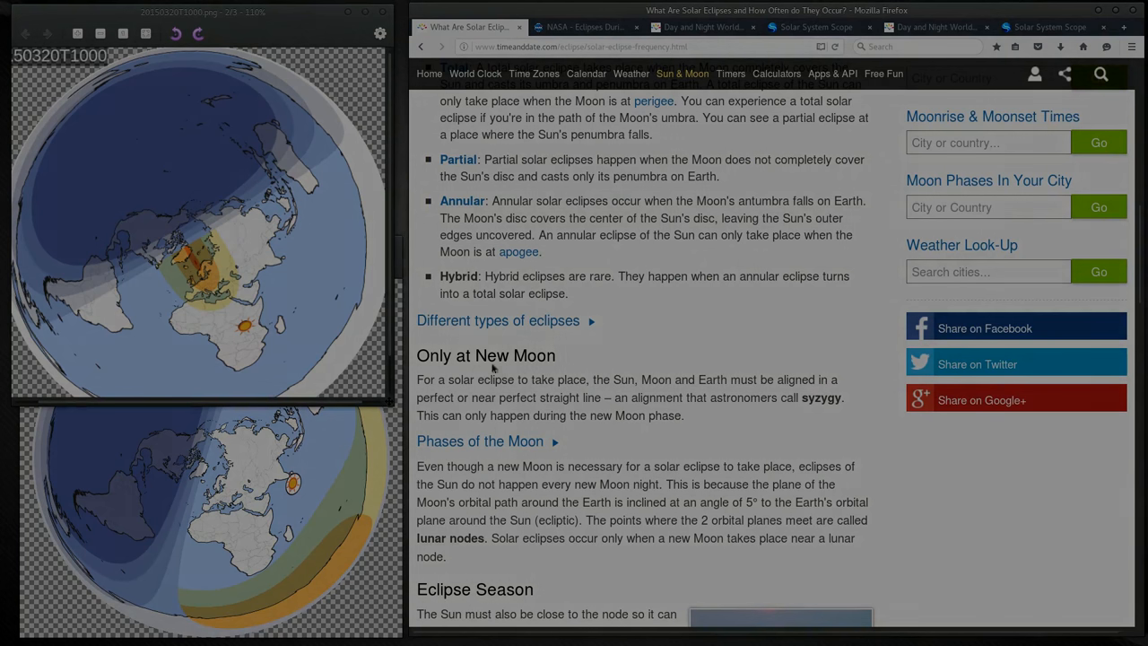